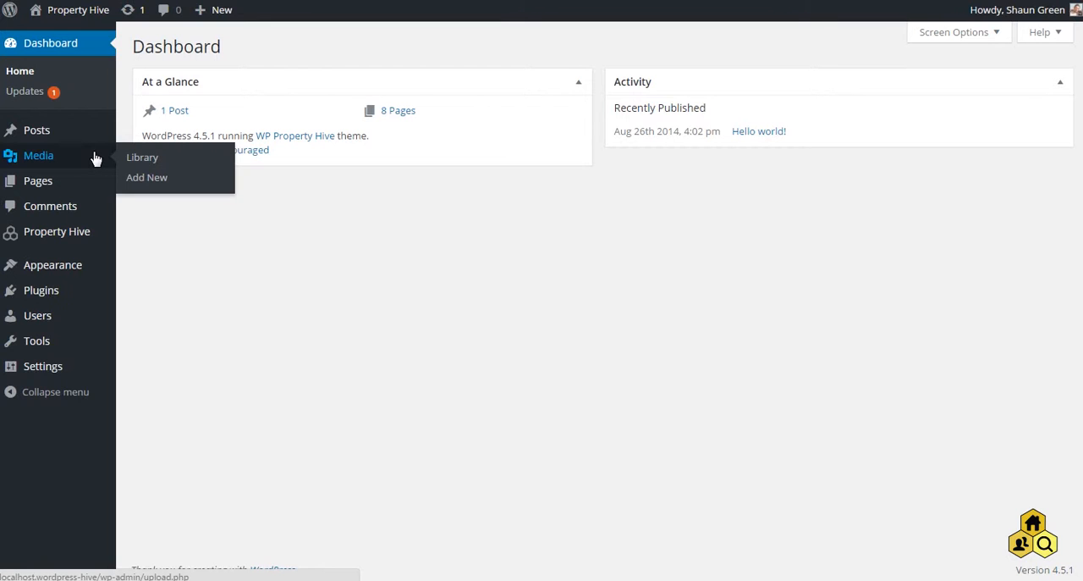
mouse_move(91, 166)
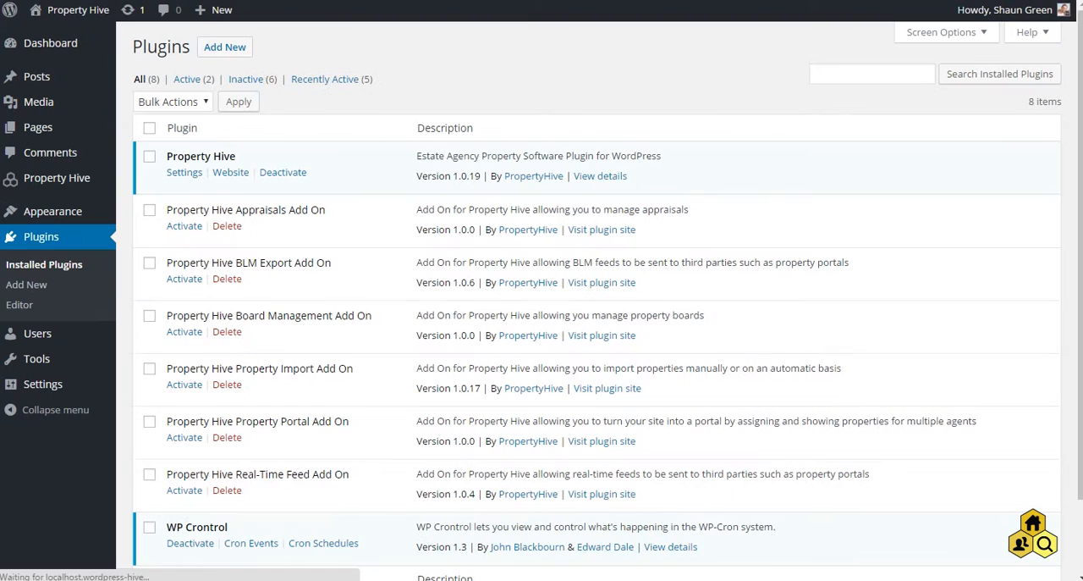
- Activate the Property Hive Real-Time Feed Add On from the installed plugins list
scroll("down", 3)
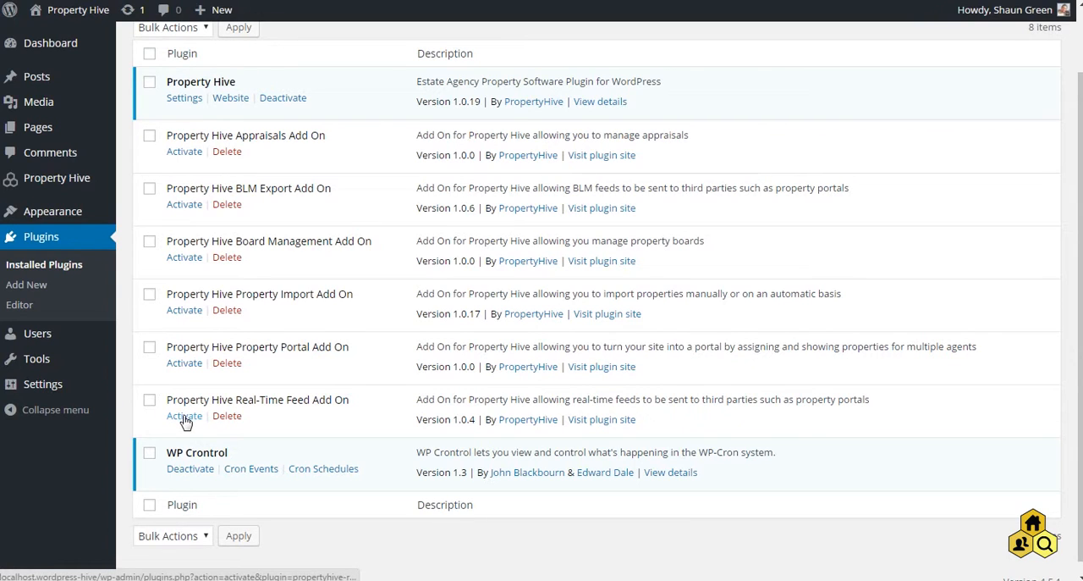
left_click(185, 415)
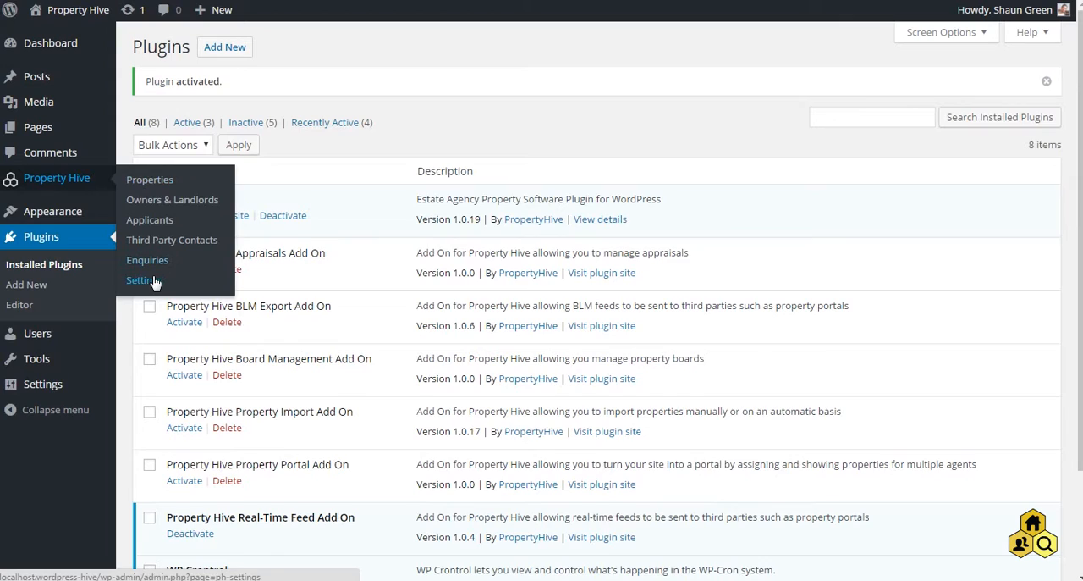
- Show the Real-Time Feed section of Property Hive settings, listing no portals yet
left_click(139, 281)
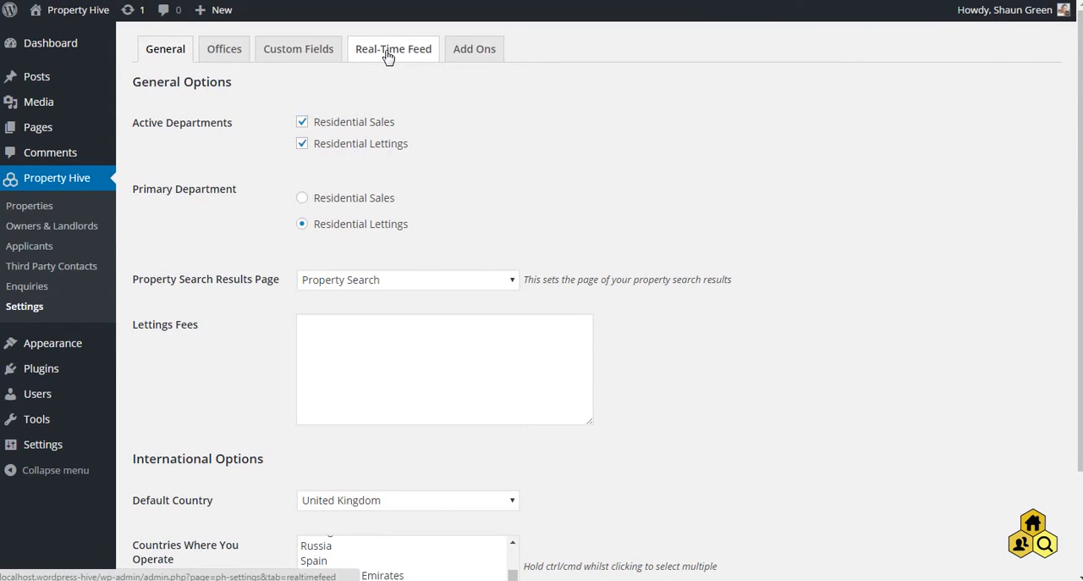
left_click(393, 47)
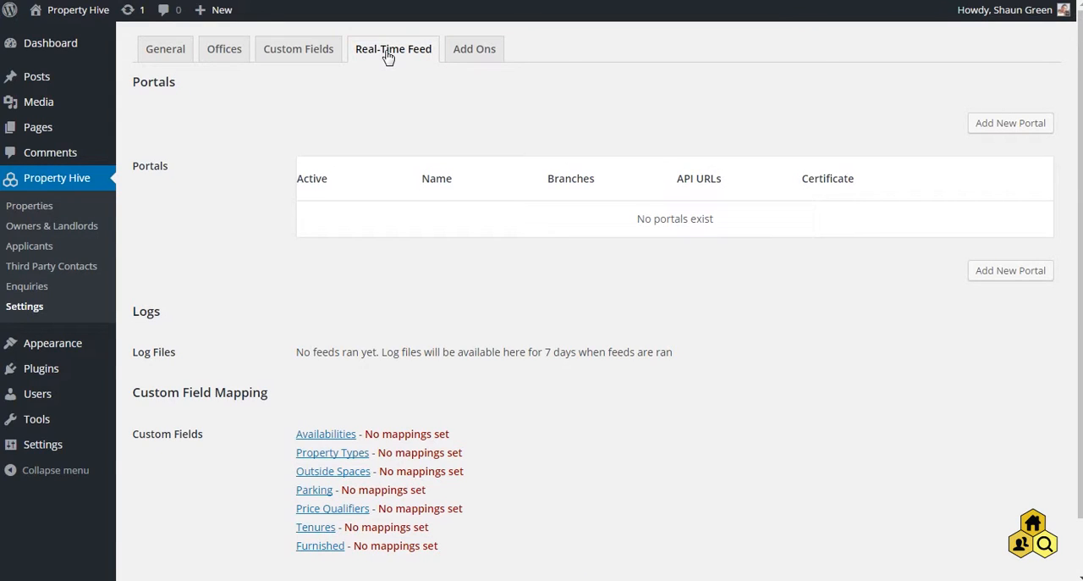
mouse_move(410, 113)
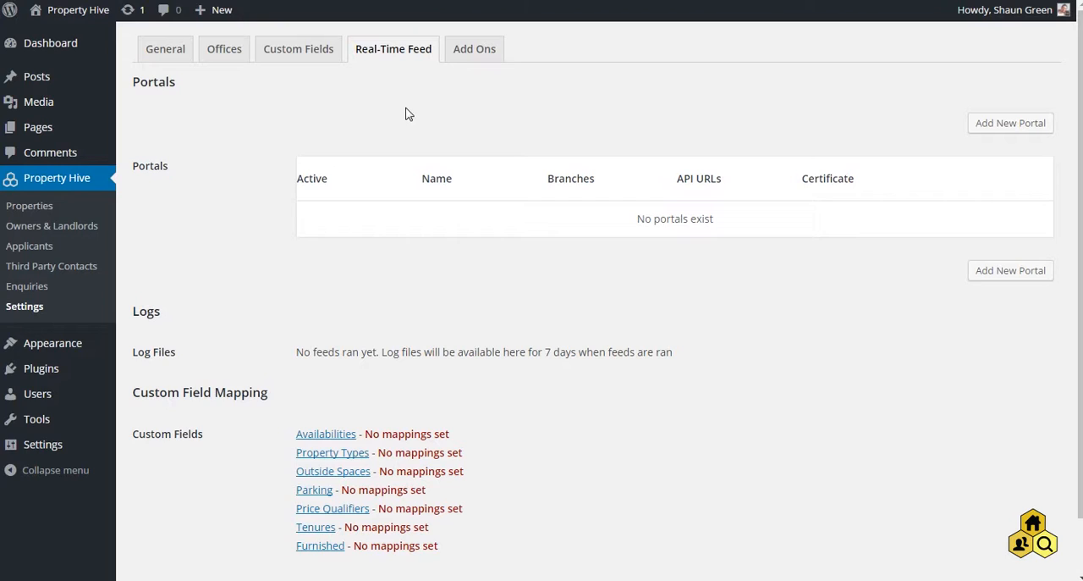
mouse_move(672, 247)
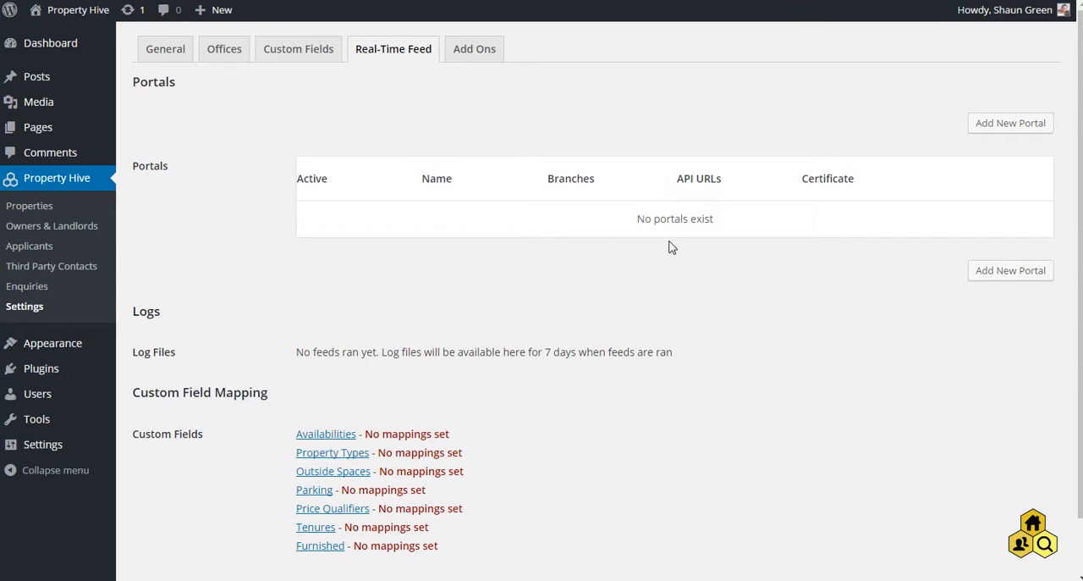
mouse_move(708, 210)
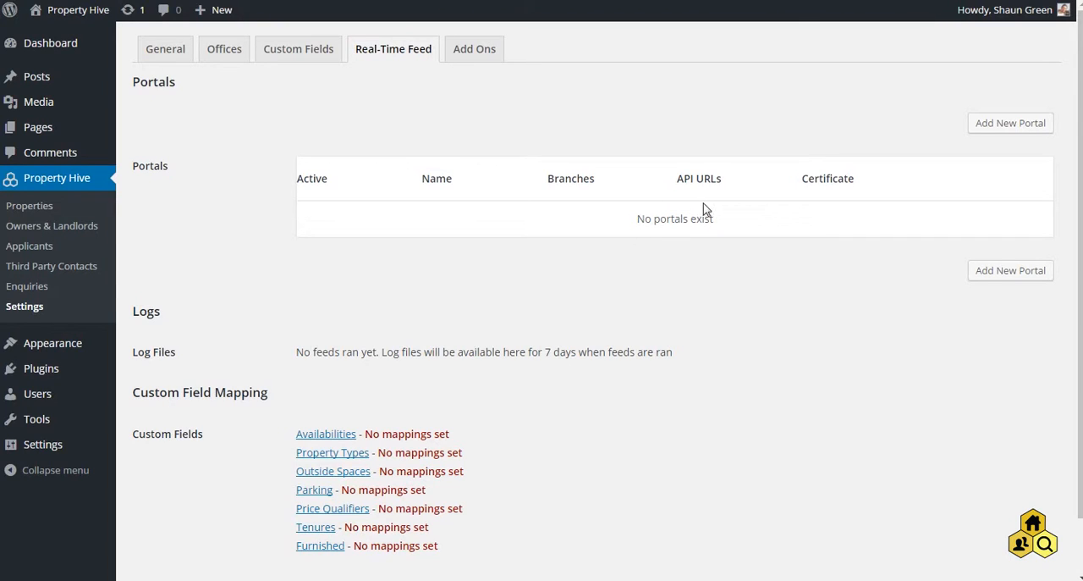
- Add a new portal and name it 'Rightmove'
left_click(1009, 122)
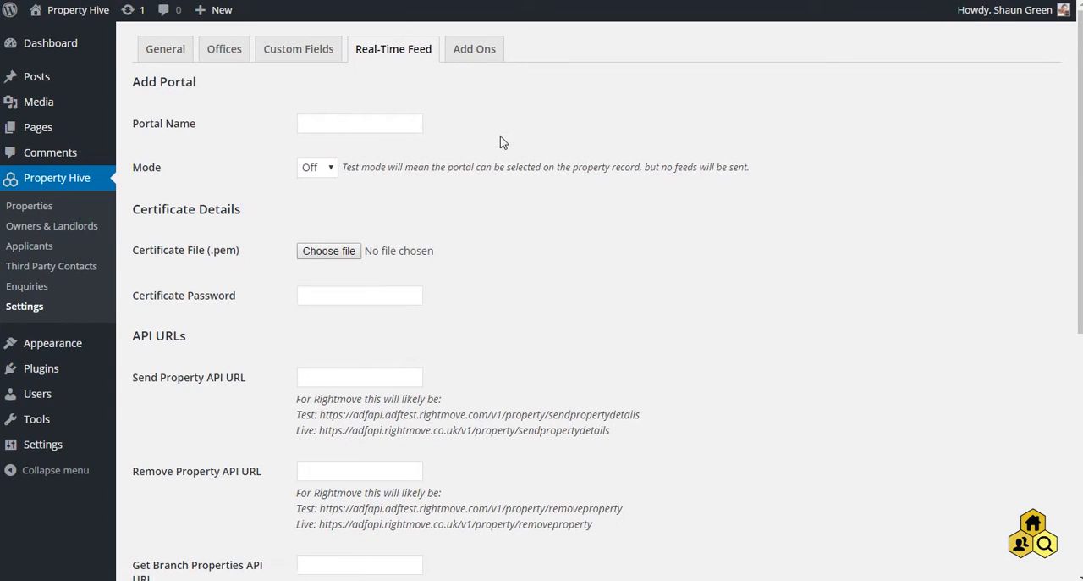
left_click(359, 122)
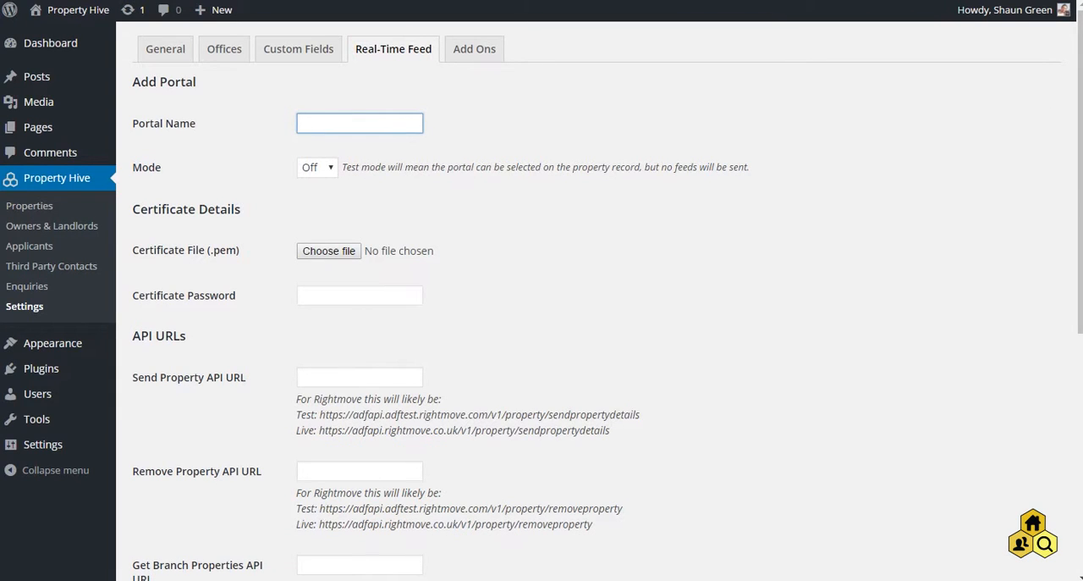
type("Rightm")
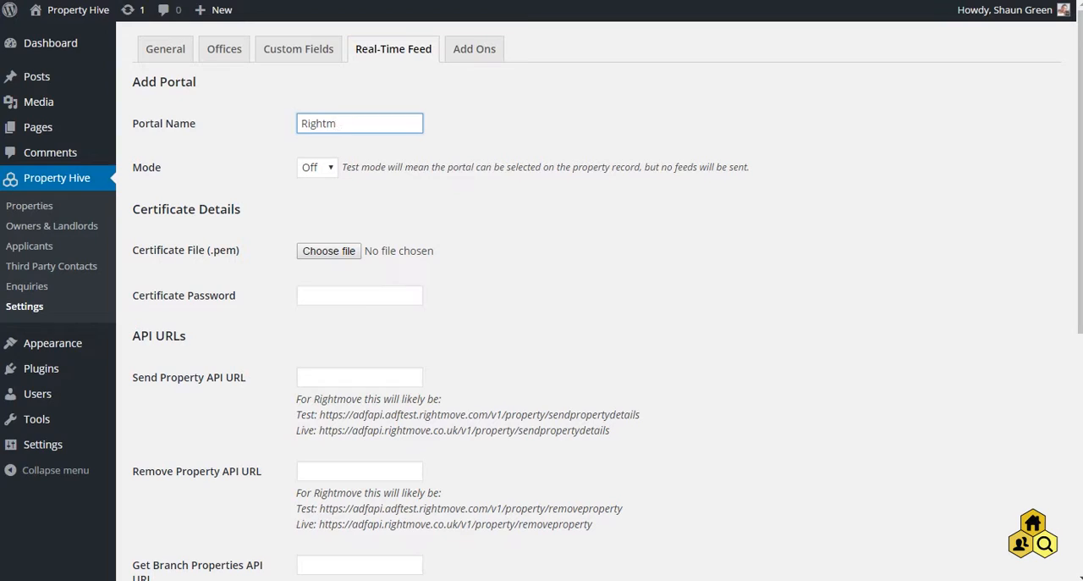
type("ove")
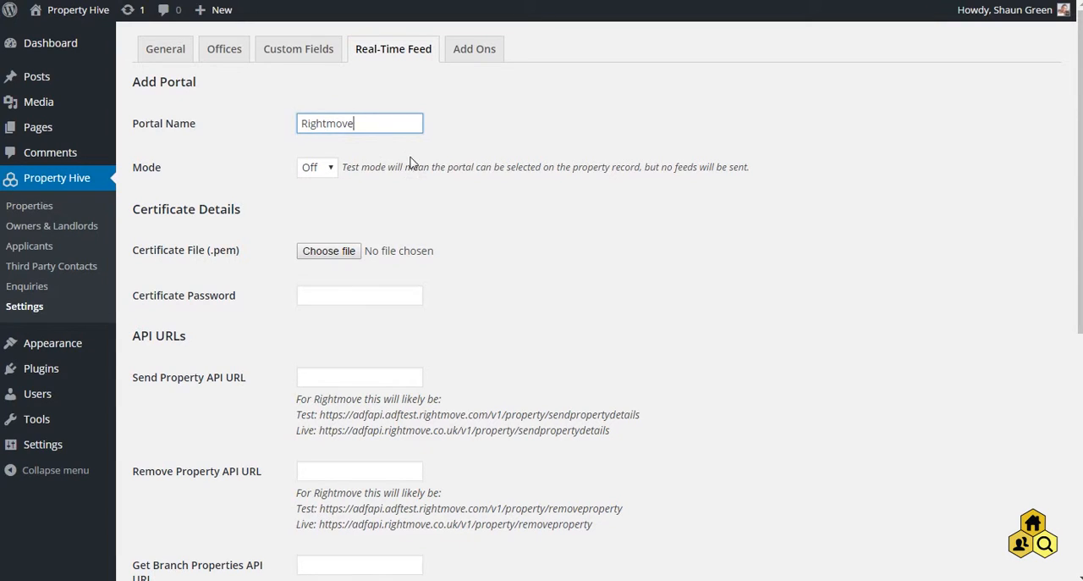
- Set the portal's mode to Live after briefly choosing Test
left_click(316, 165)
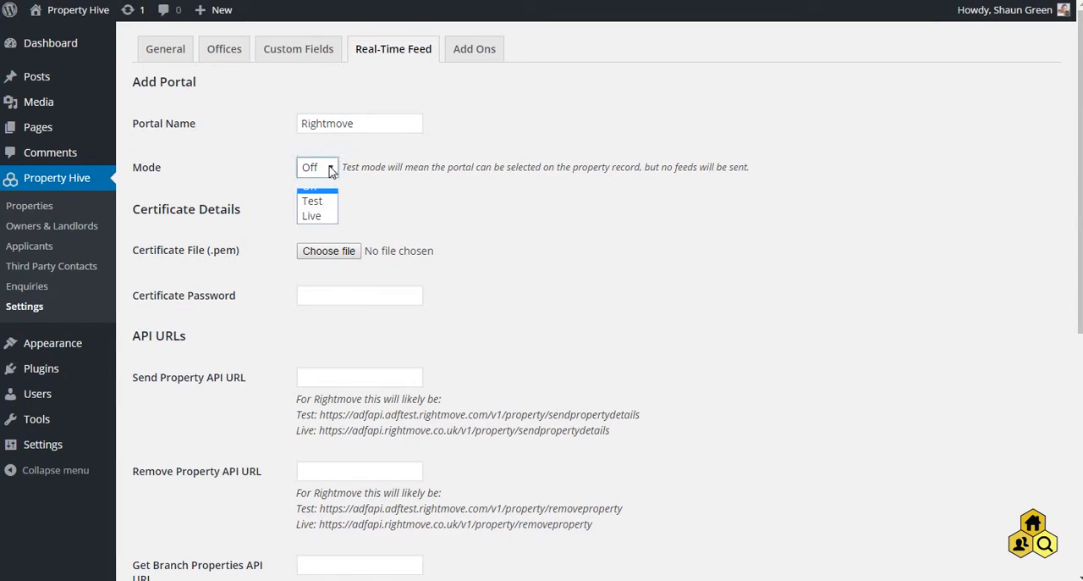
left_click(318, 166)
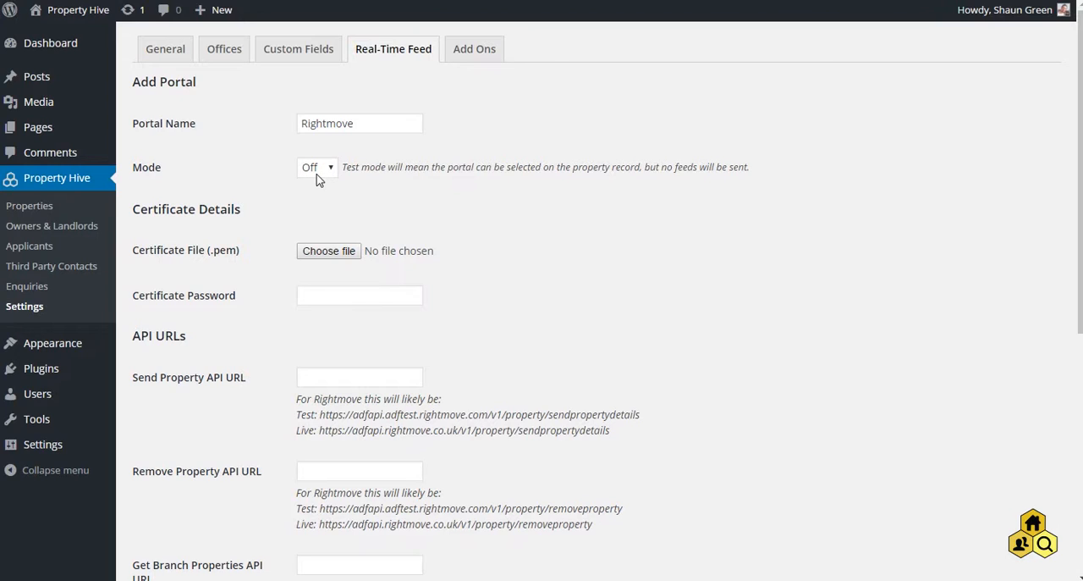
left_click(318, 165)
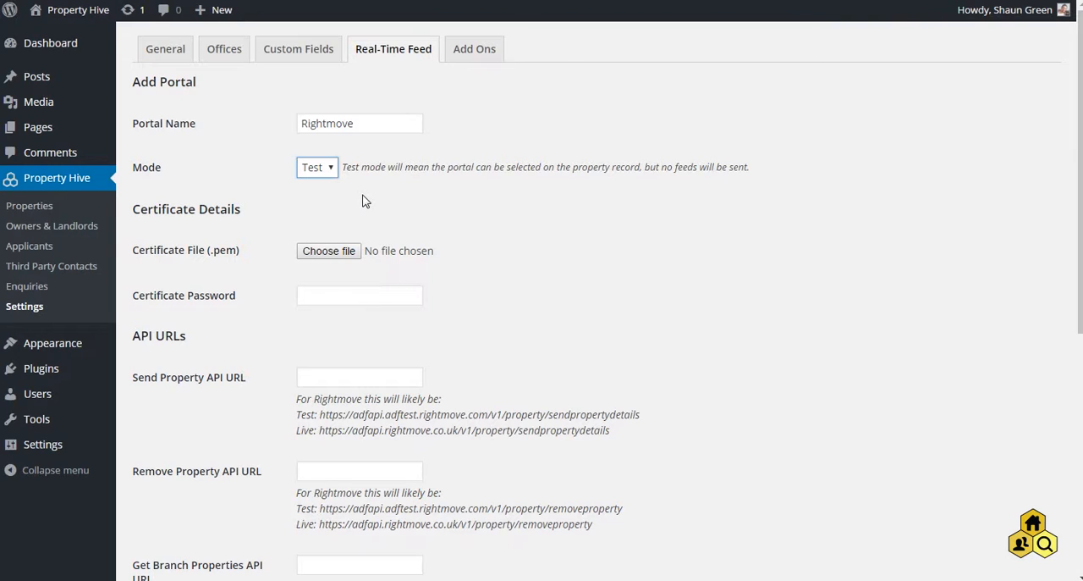
mouse_move(362, 196)
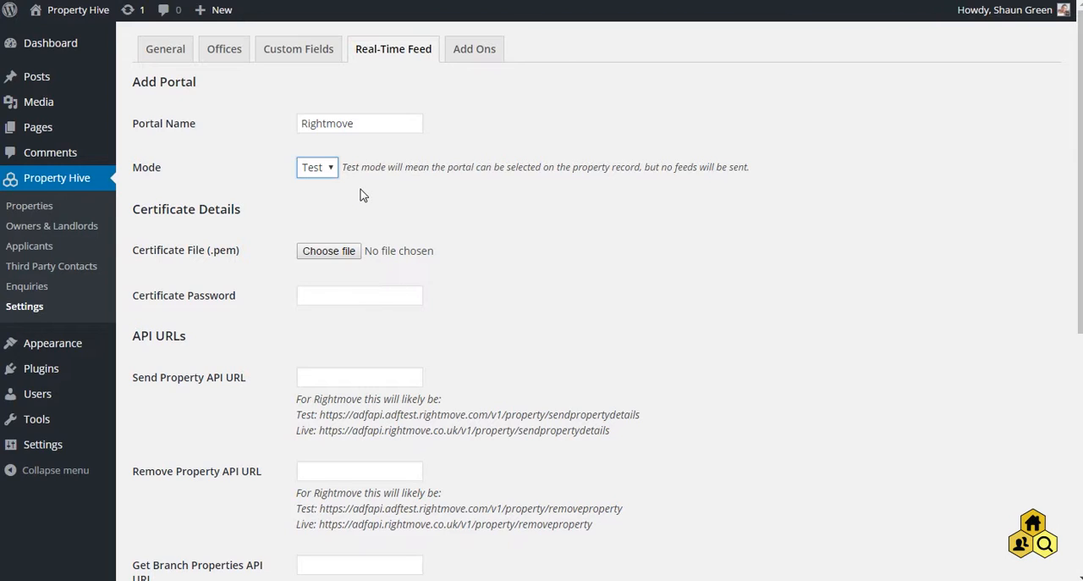
left_click(317, 165)
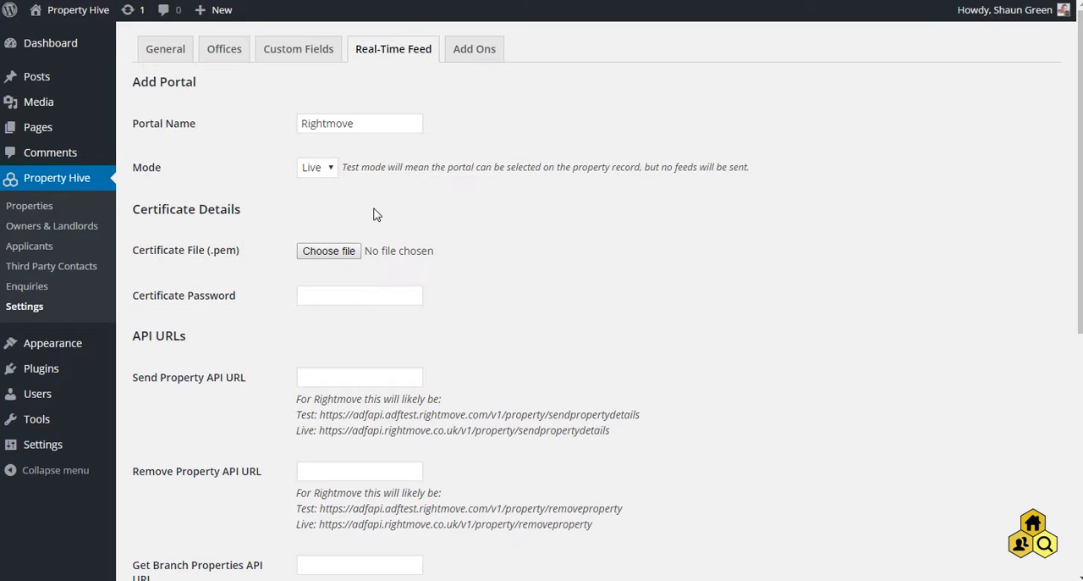
scroll("down", 3)
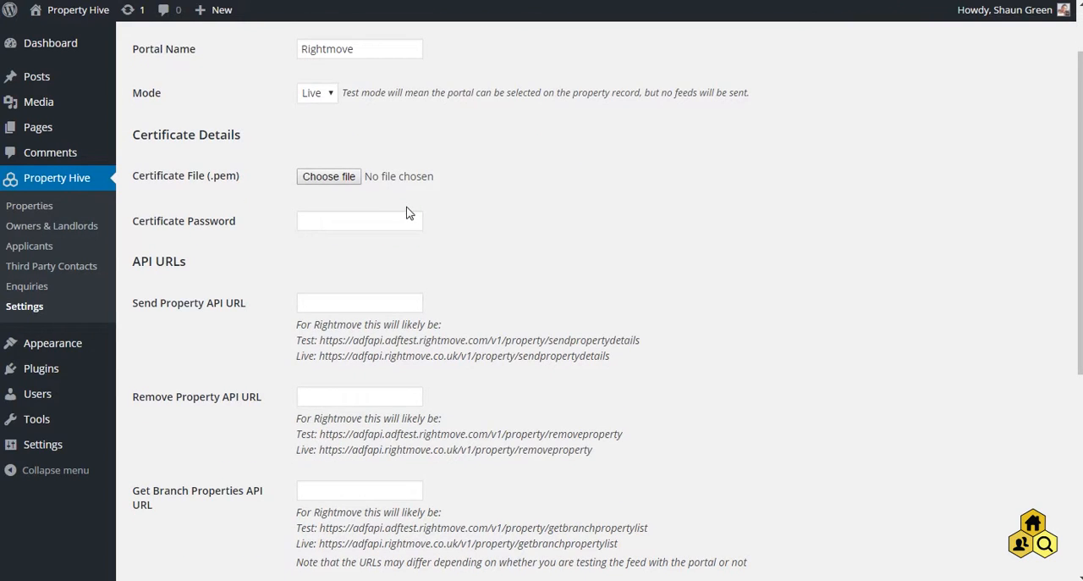
mouse_move(402, 211)
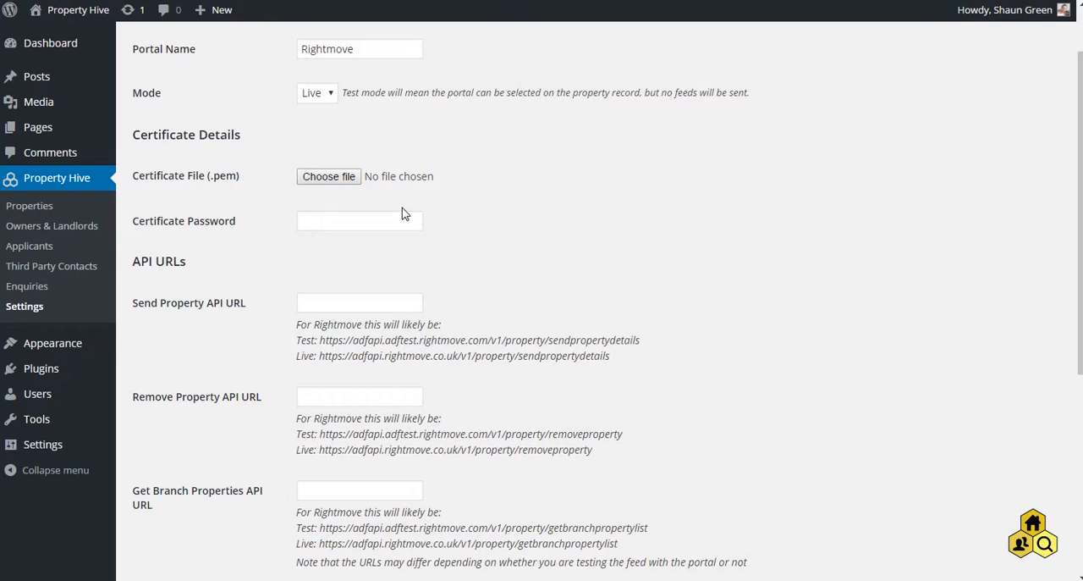
mouse_move(338, 285)
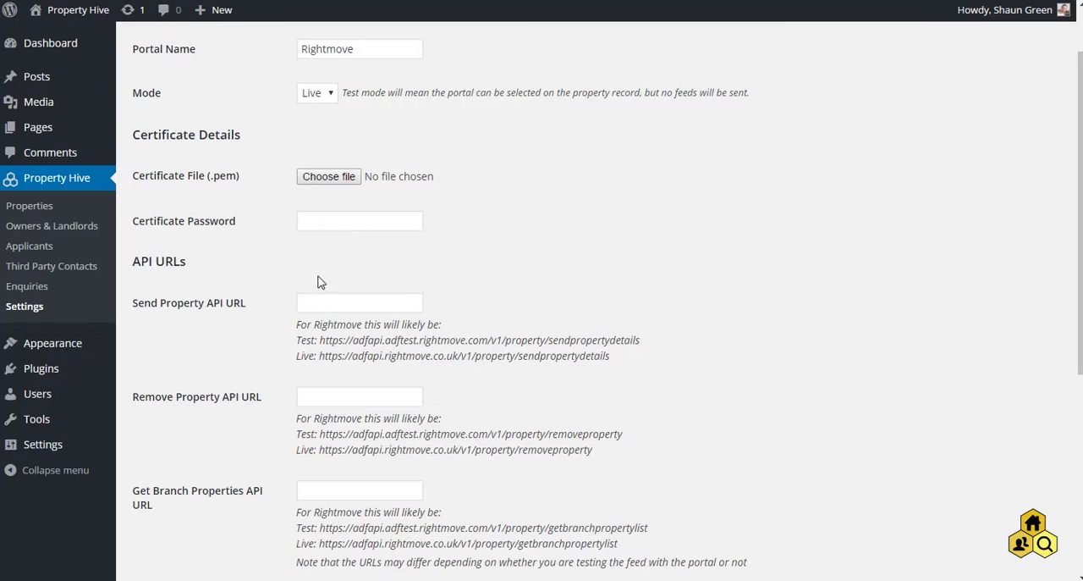
mouse_move(332, 163)
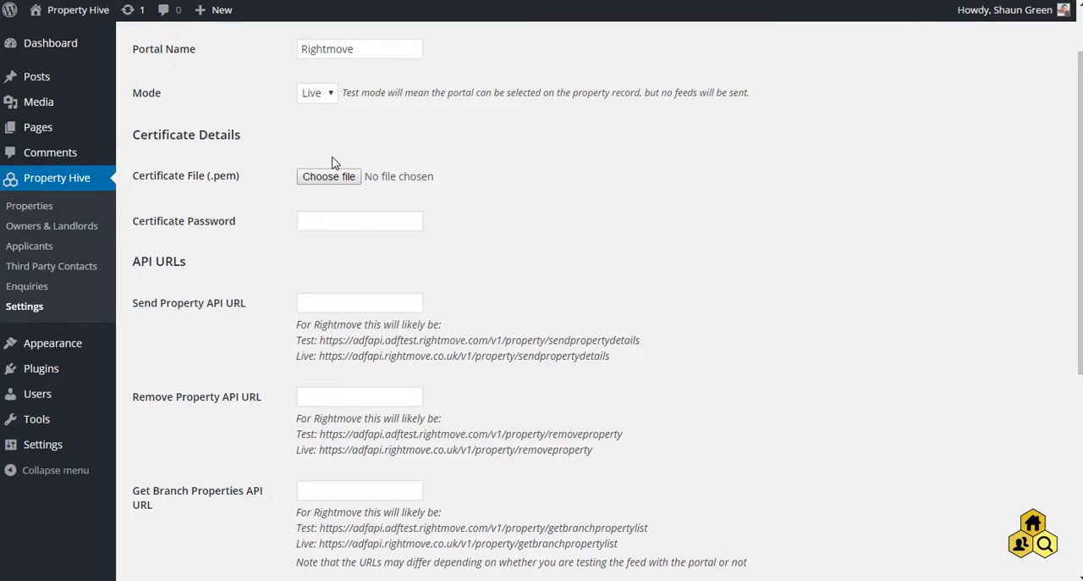
mouse_move(192, 191)
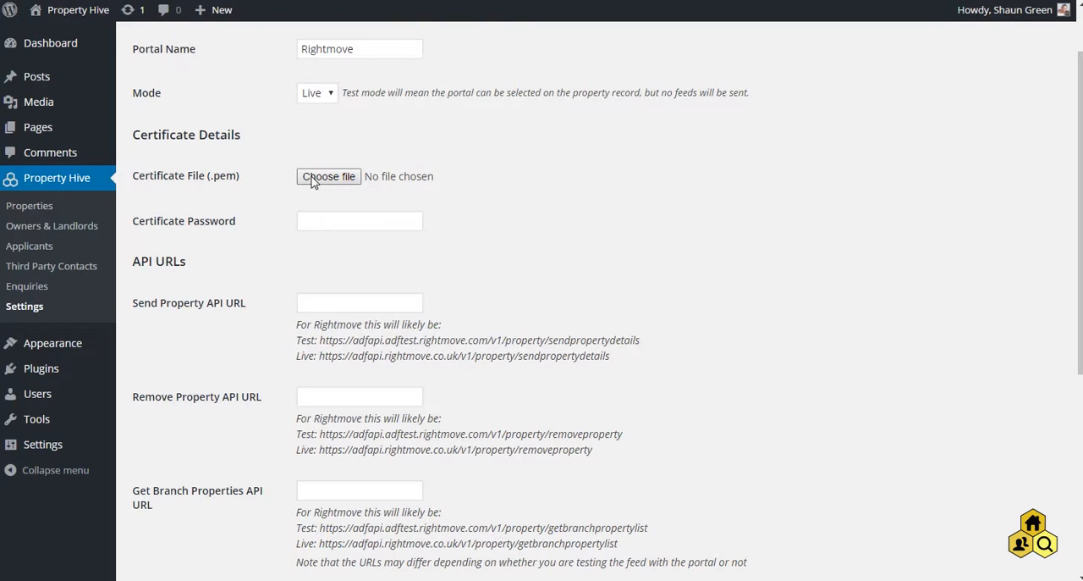
mouse_move(235, 220)
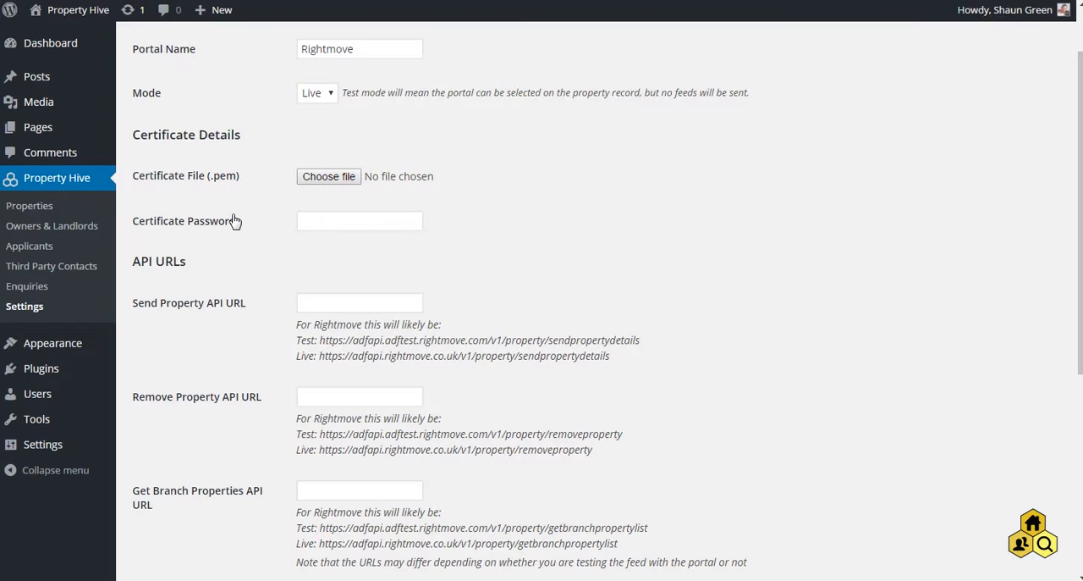
scroll("down", 3)
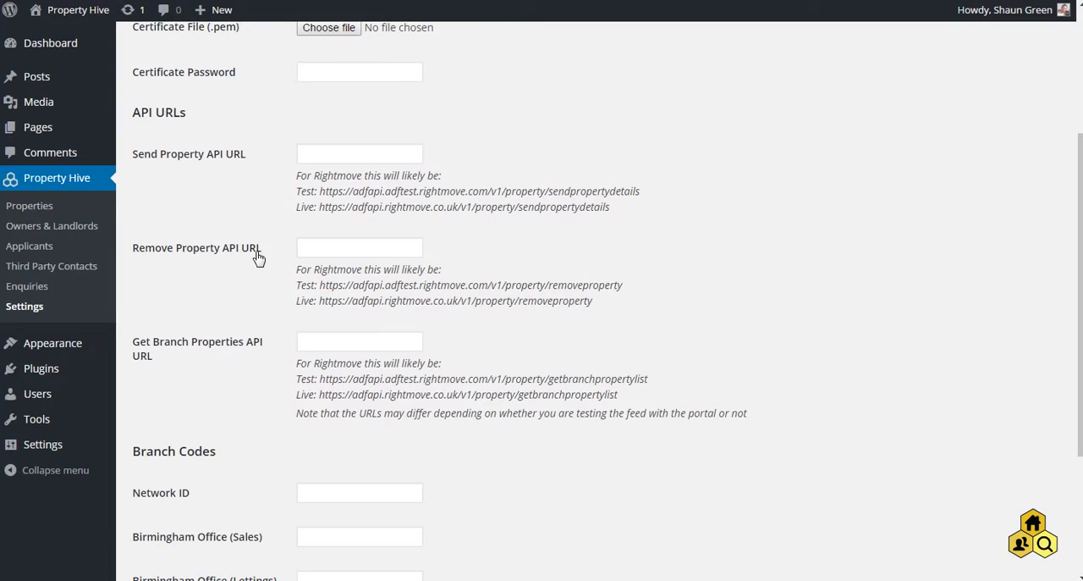
mouse_move(240, 162)
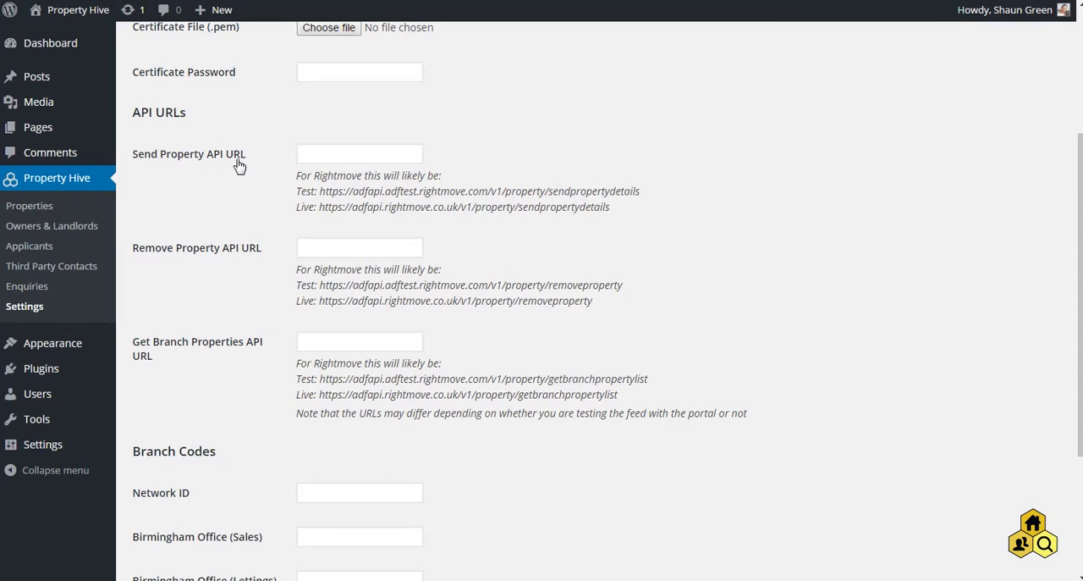
mouse_move(268, 190)
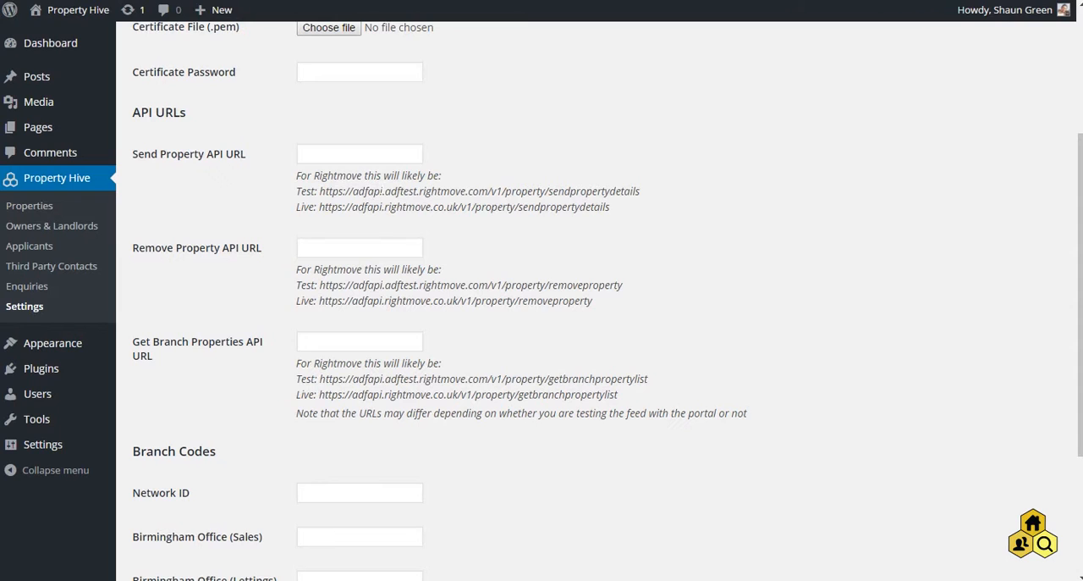
- Save the Add Portal form with branch codes left unchanged, adding Rightmove to the feed
scroll("down", 3)
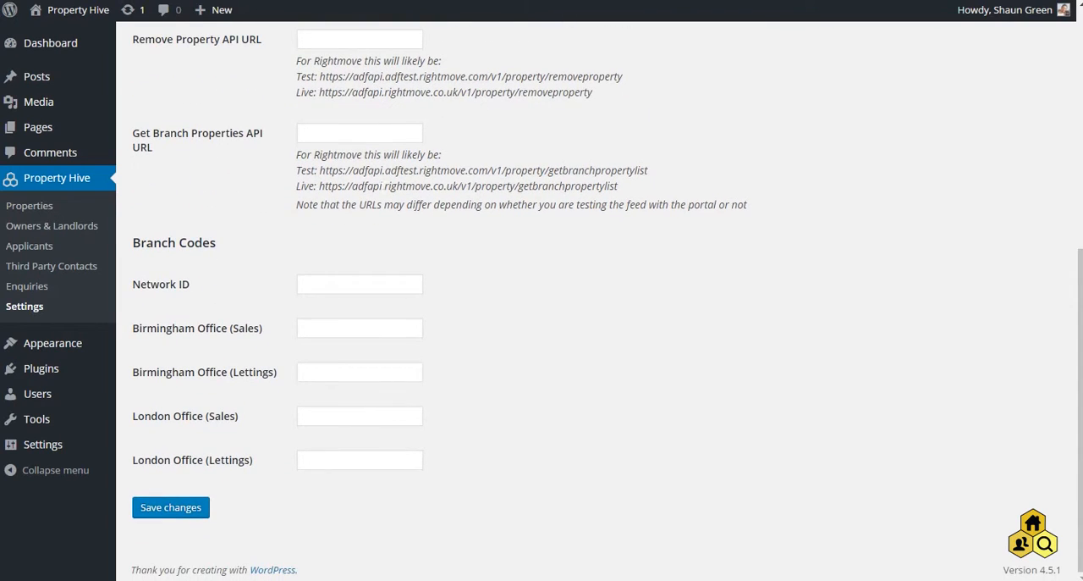
mouse_move(345, 246)
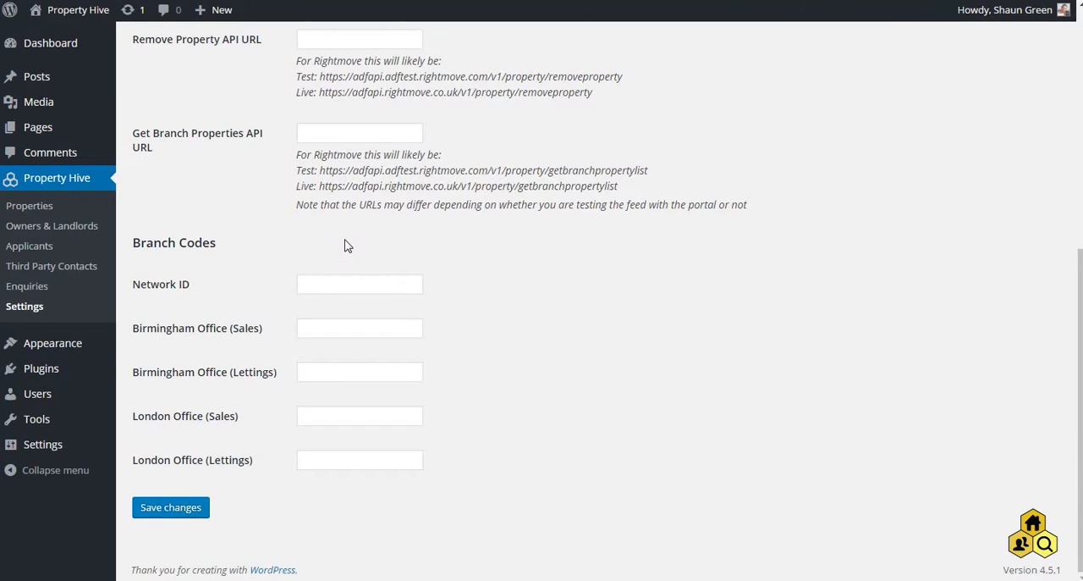
mouse_move(352, 270)
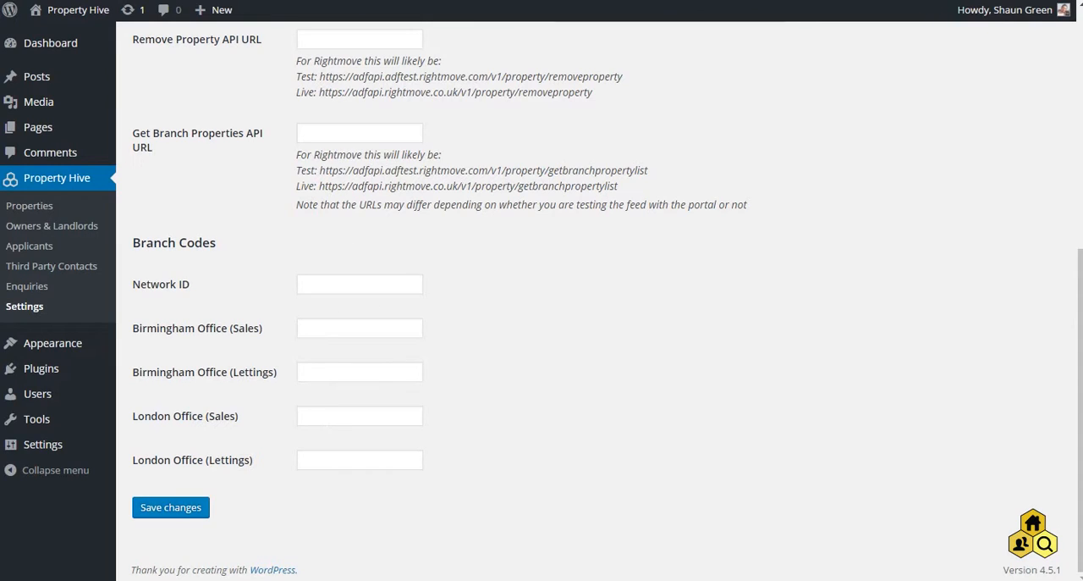
mouse_move(261, 332)
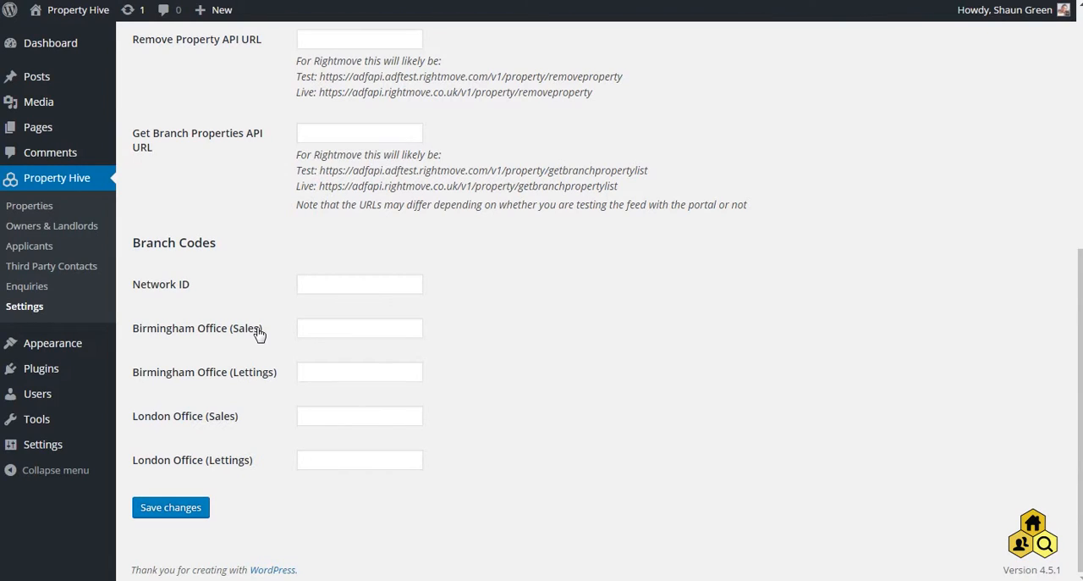
mouse_move(258, 356)
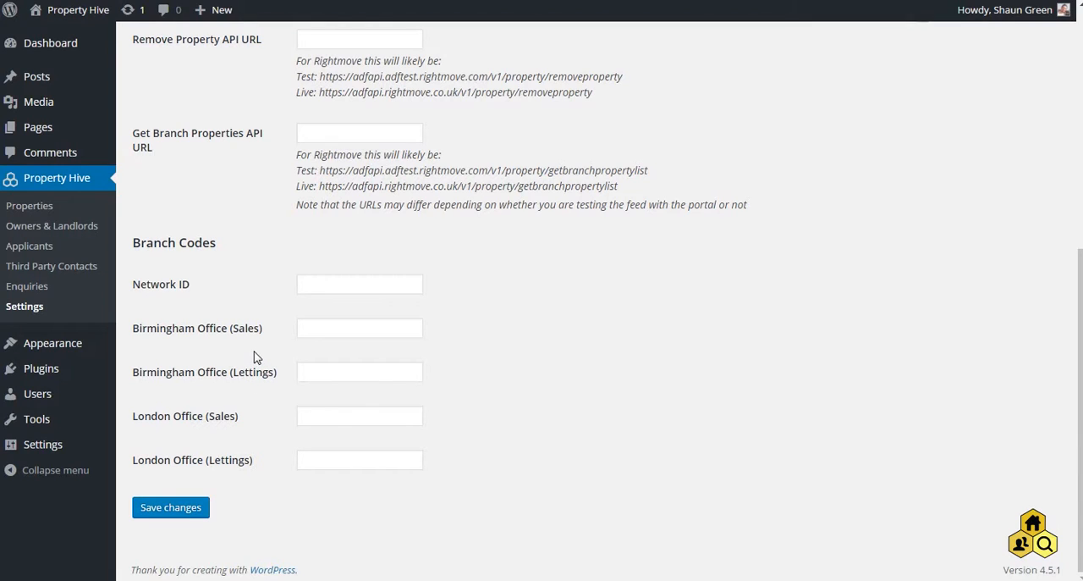
mouse_move(291, 330)
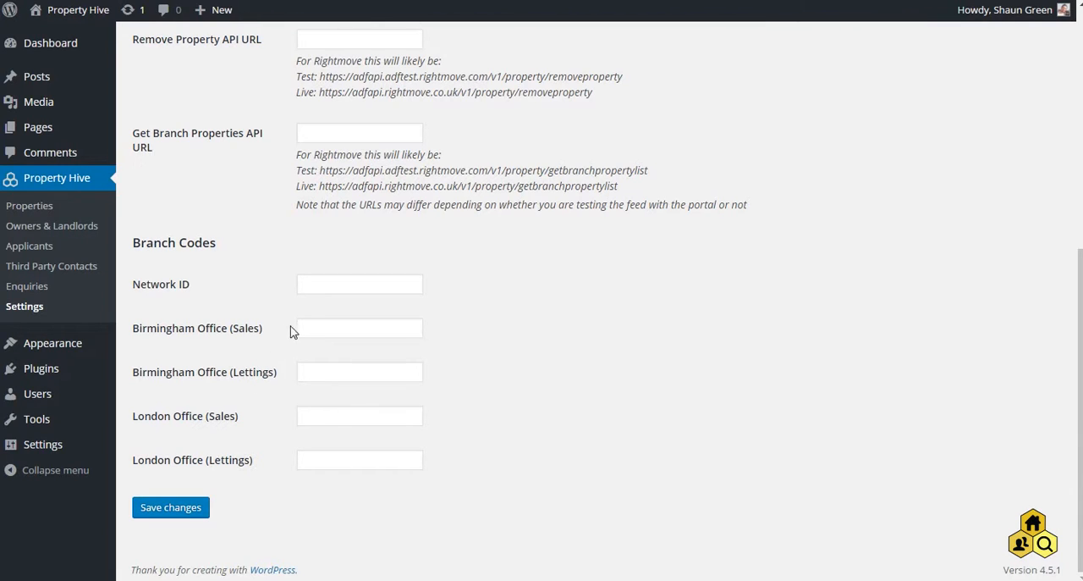
mouse_move(251, 325)
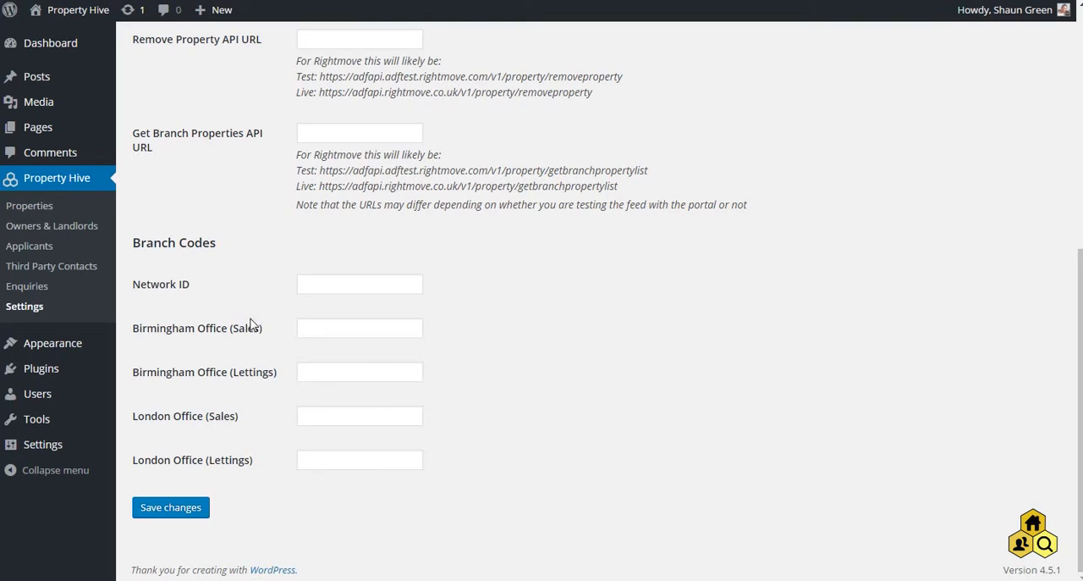
mouse_move(216, 349)
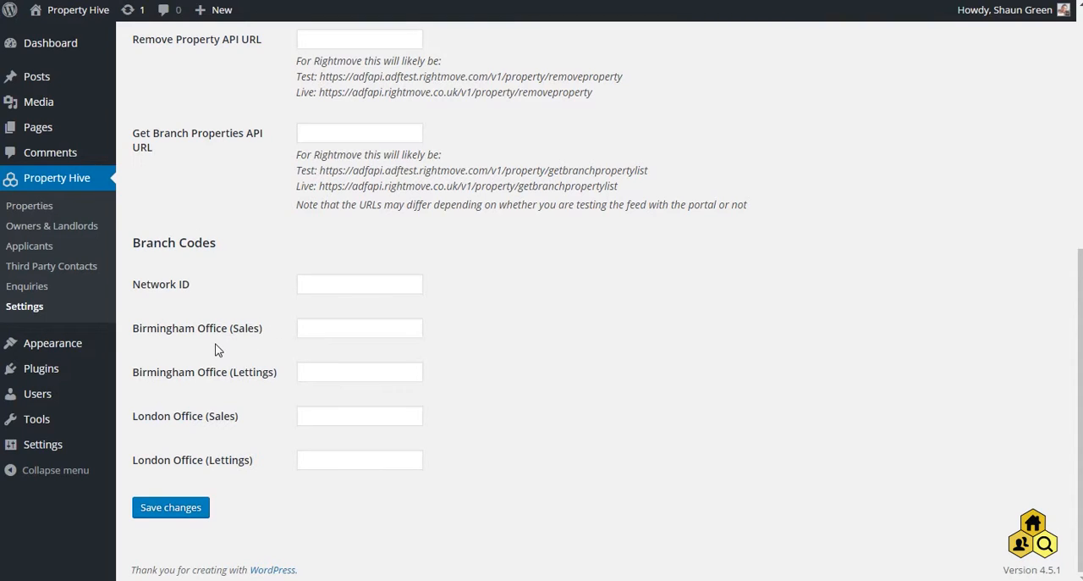
mouse_move(224, 339)
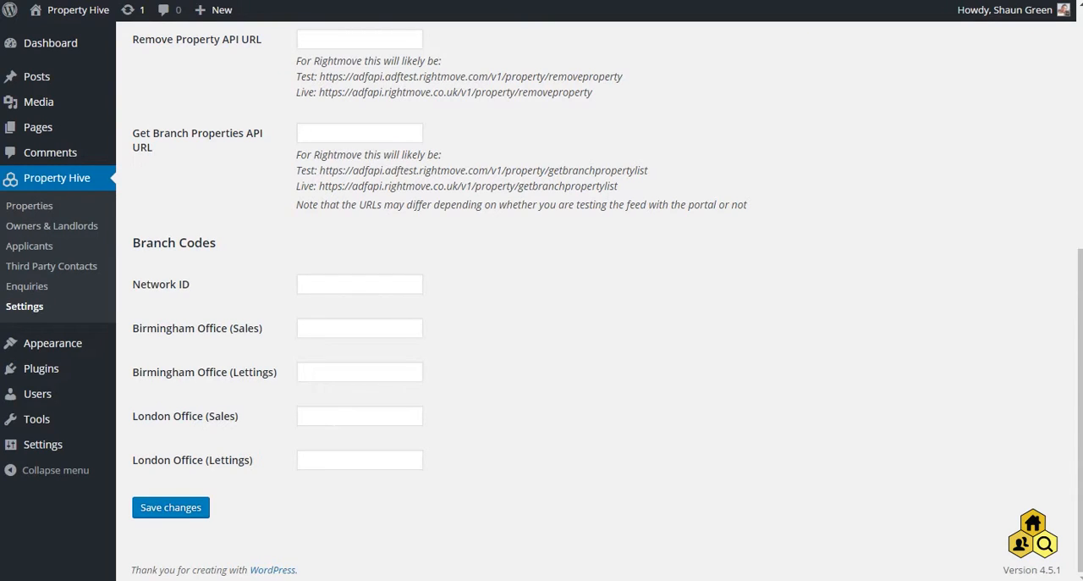
mouse_move(288, 348)
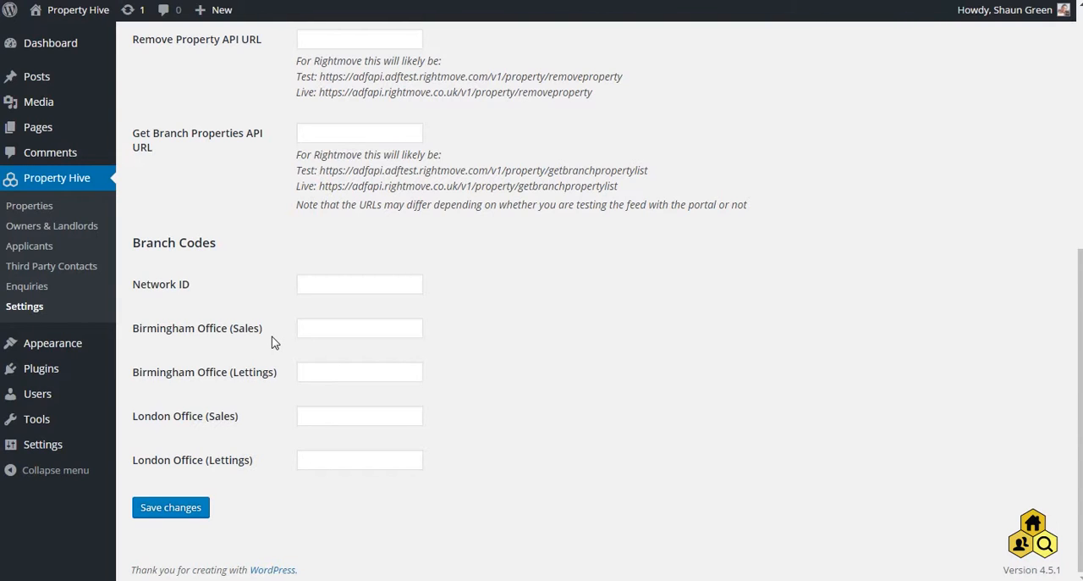
mouse_move(247, 415)
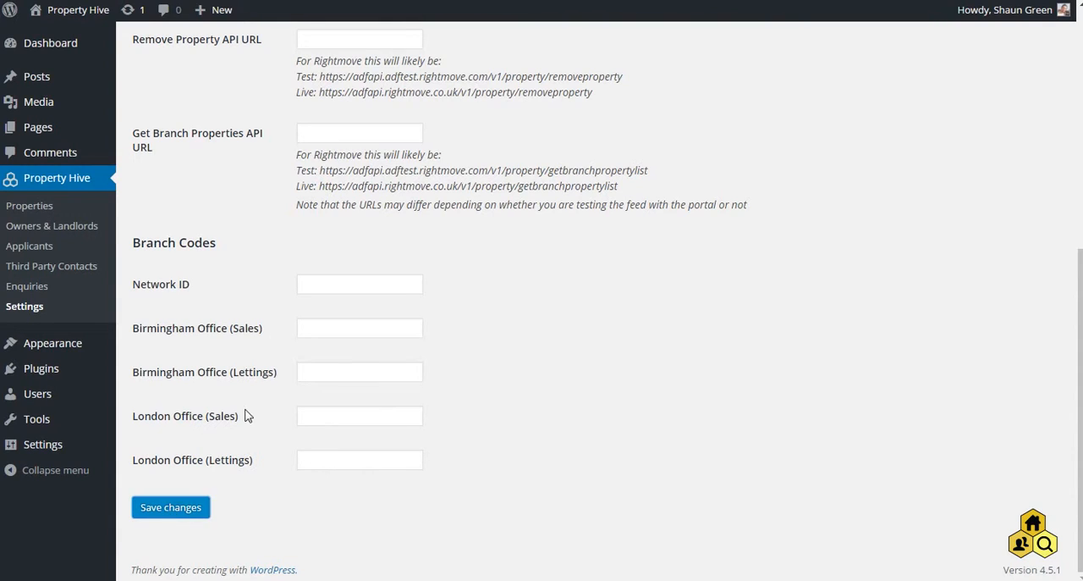
left_click(169, 506)
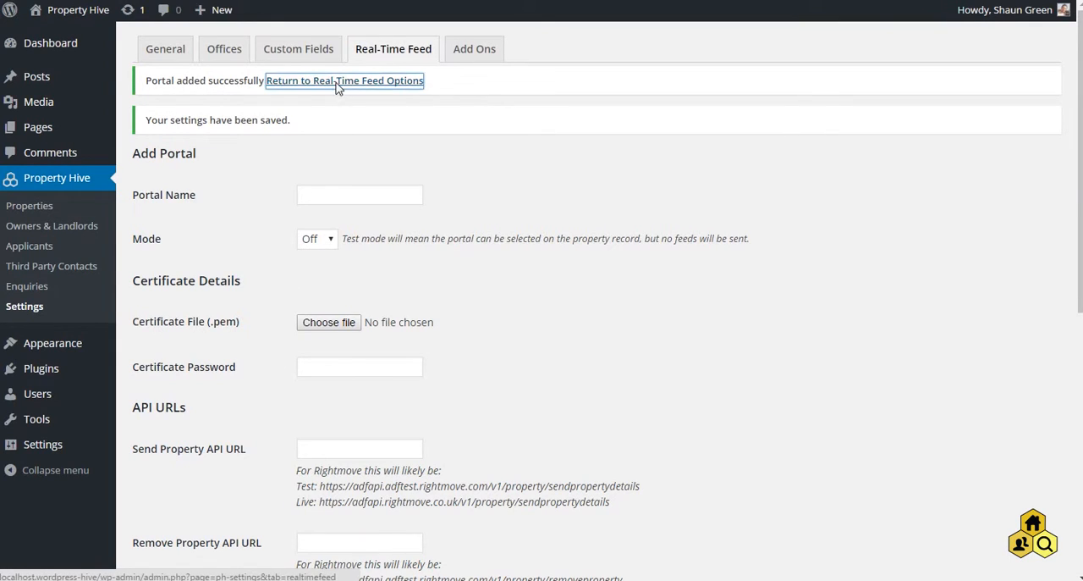
- Return to the Real-Time Feed overview now listing the Live Rightmove portal
left_click(345, 81)
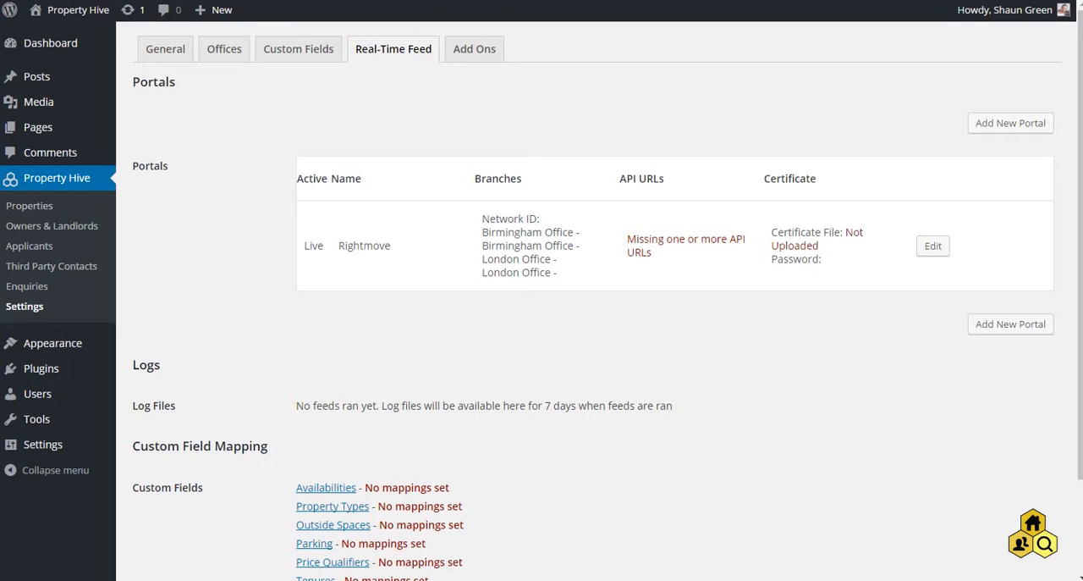
mouse_move(376, 261)
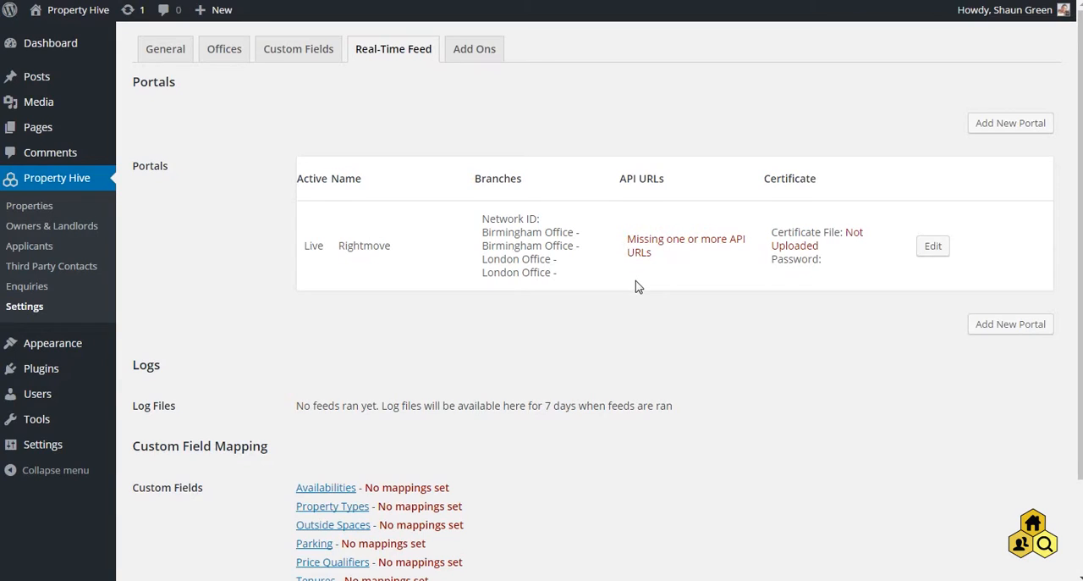
- Go to the Property Types mapping under Custom Field Mapping
scroll("down", 3)
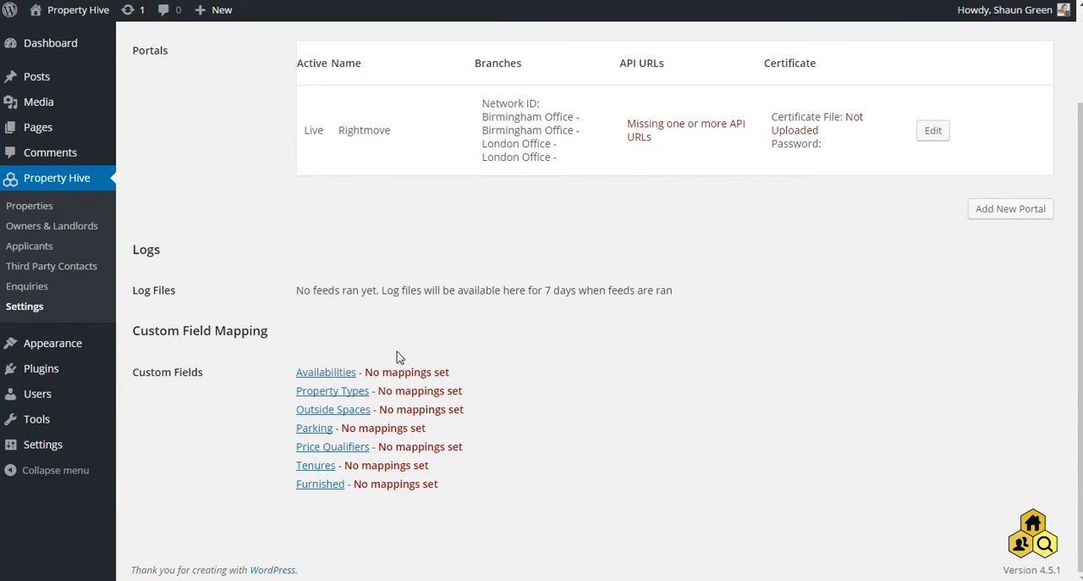
mouse_move(325, 372)
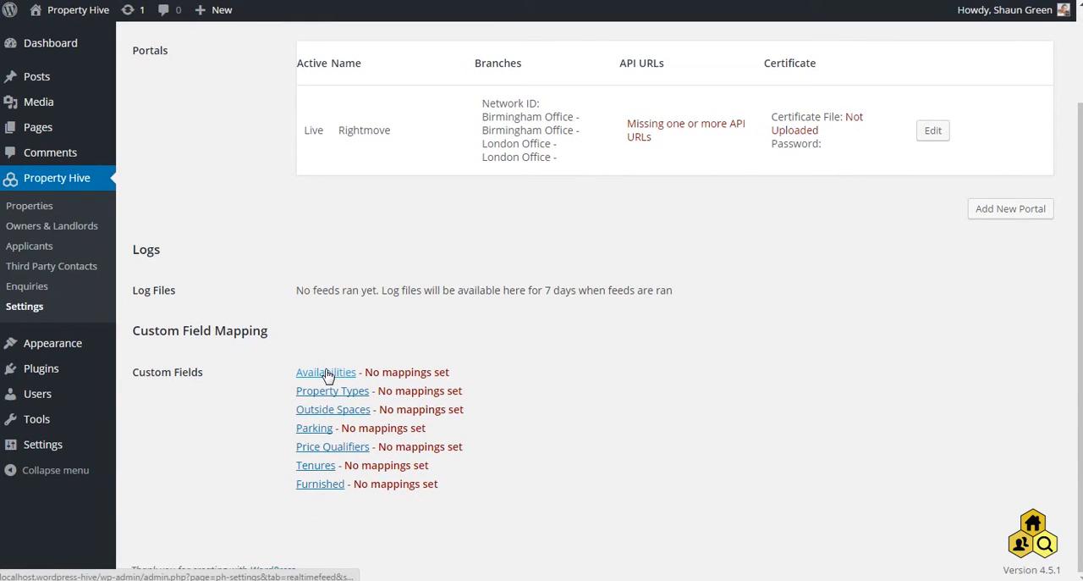
left_click(325, 371)
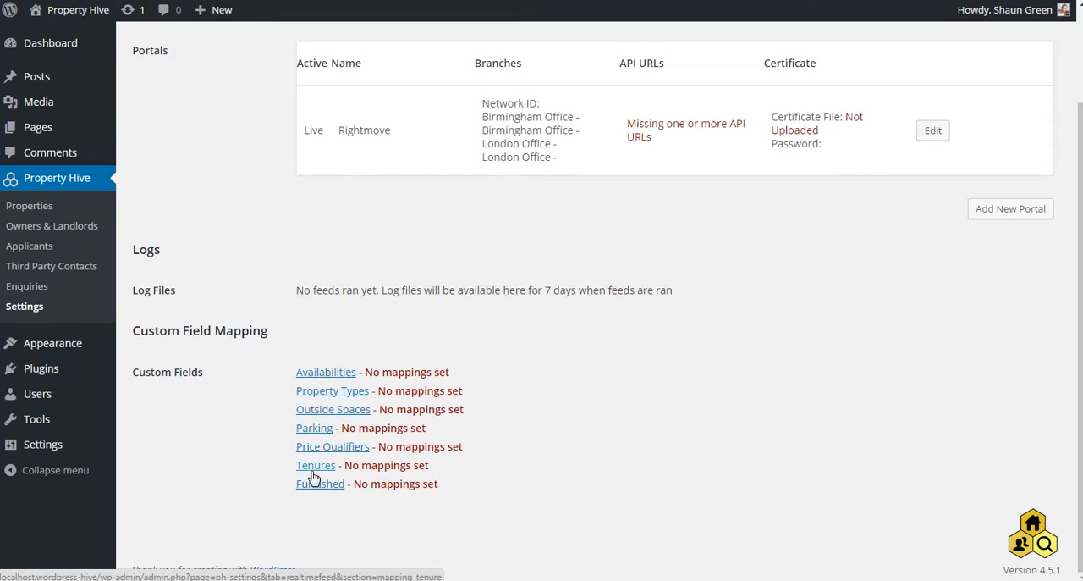
left_click(332, 389)
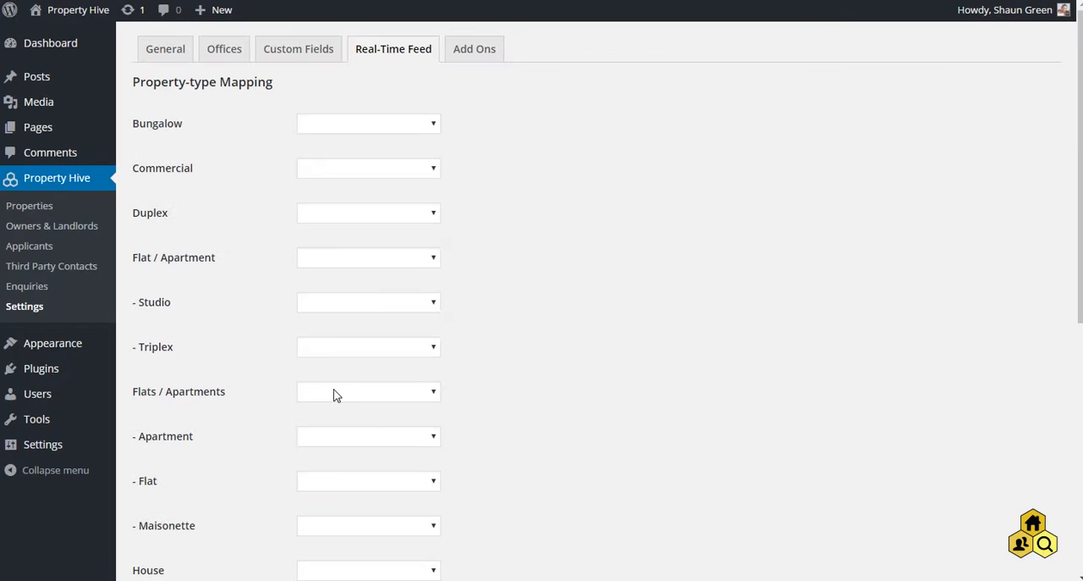
mouse_move(281, 205)
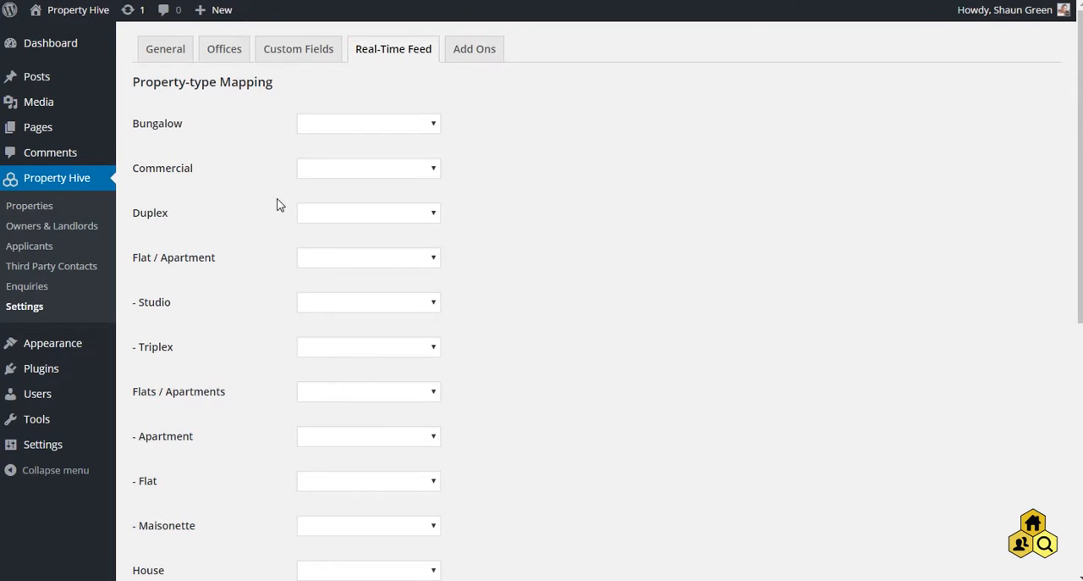
mouse_move(178, 252)
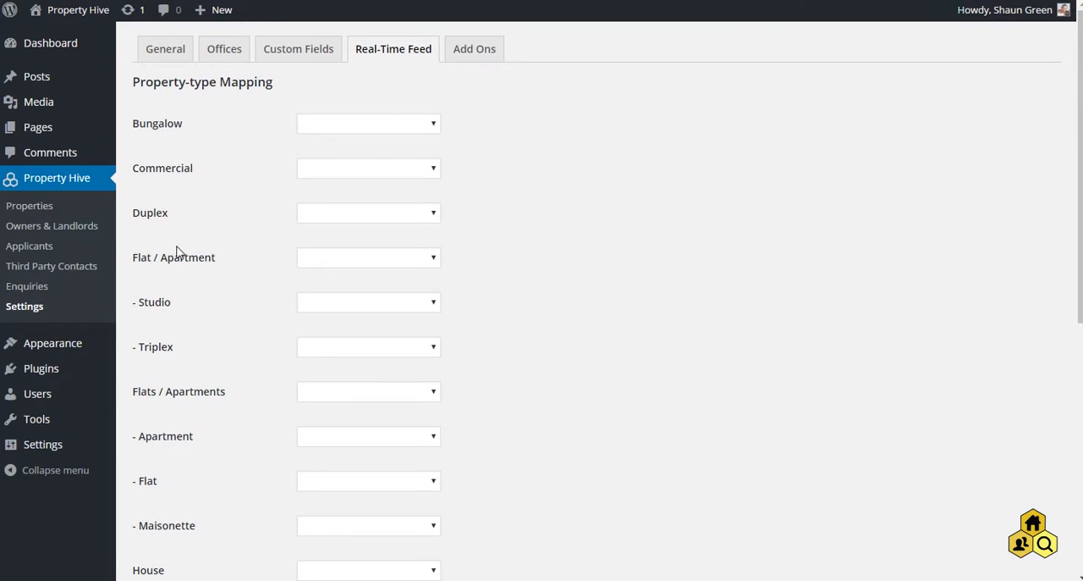
mouse_move(166, 307)
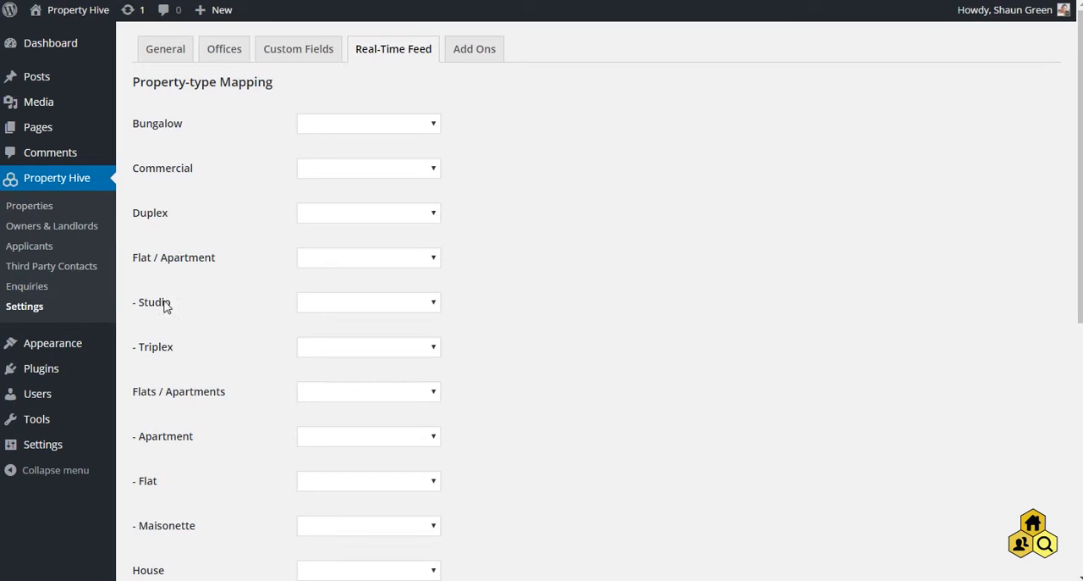
- Map Bungalow to Bungalow and Studio to Studio flat, then save the mappings
left_click(368, 122)
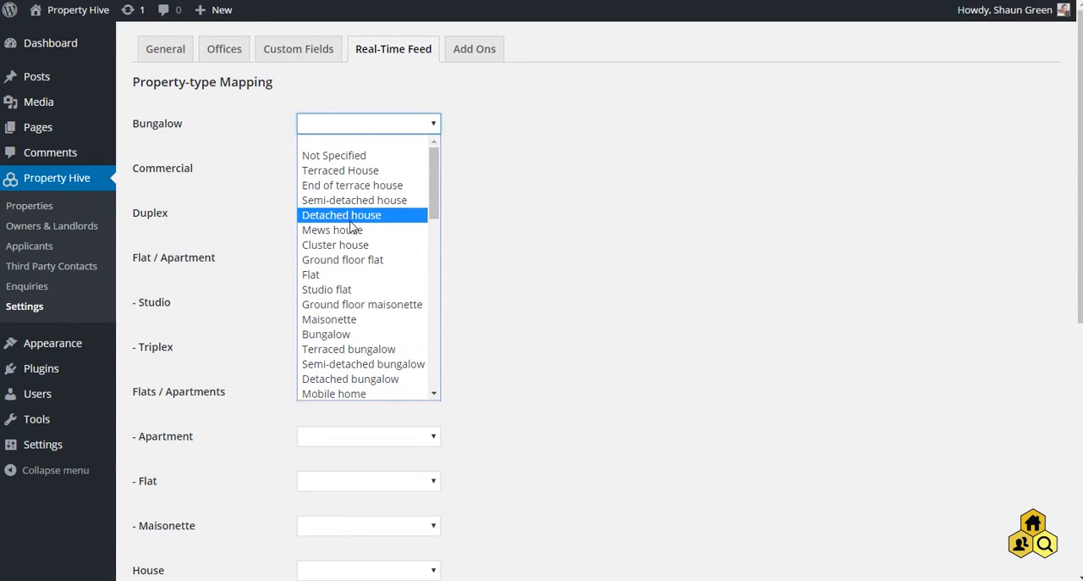
mouse_move(331, 230)
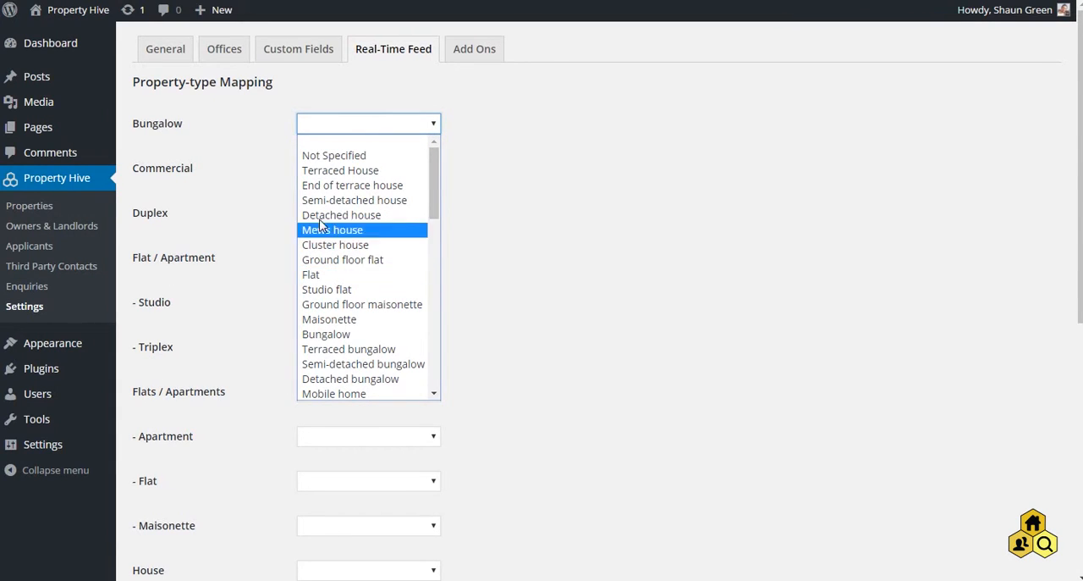
left_click(367, 122)
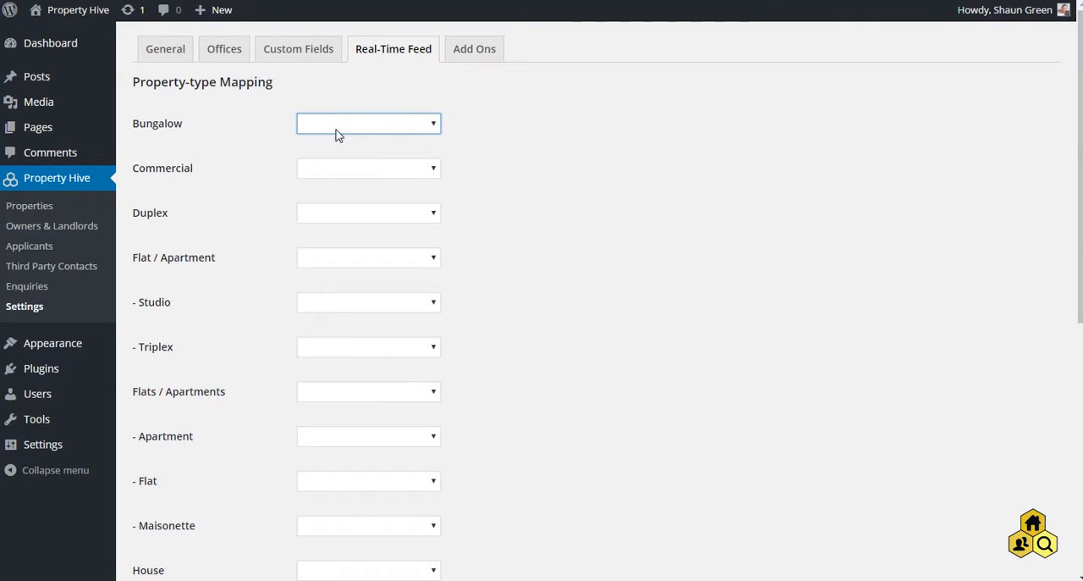
left_click(368, 122)
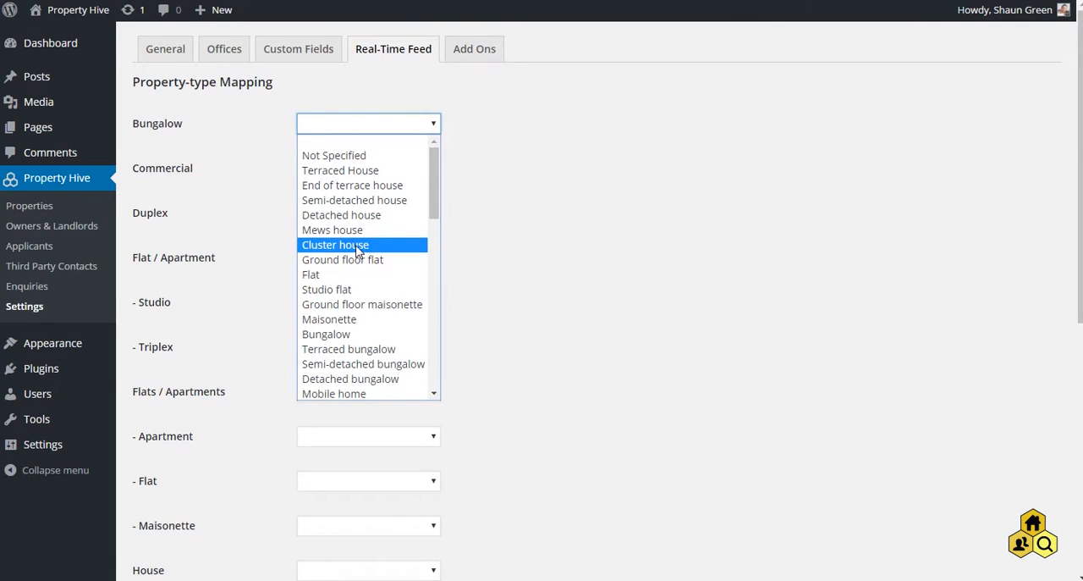
left_click(325, 334)
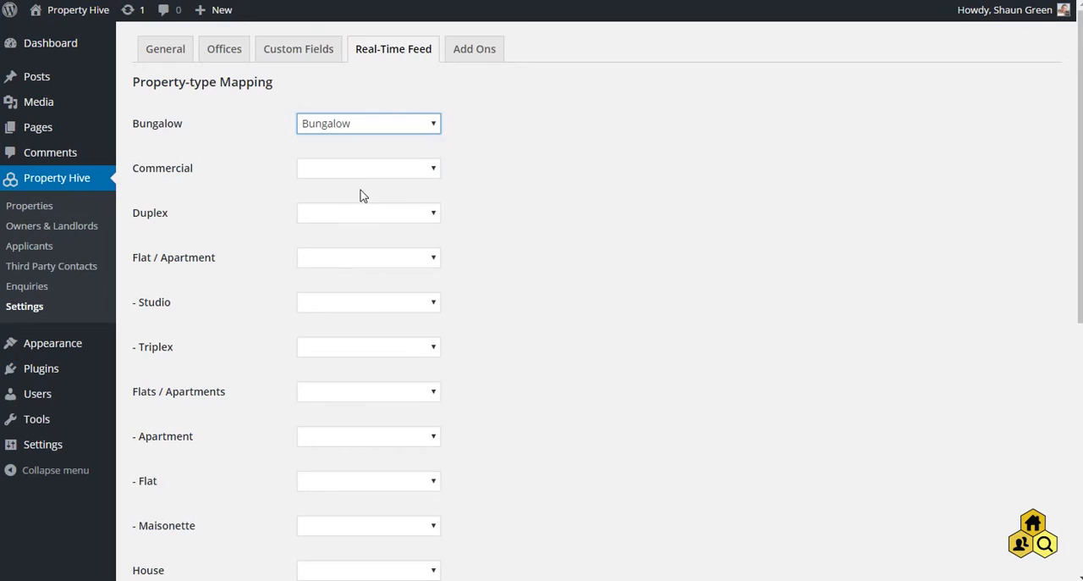
left_click(369, 301)
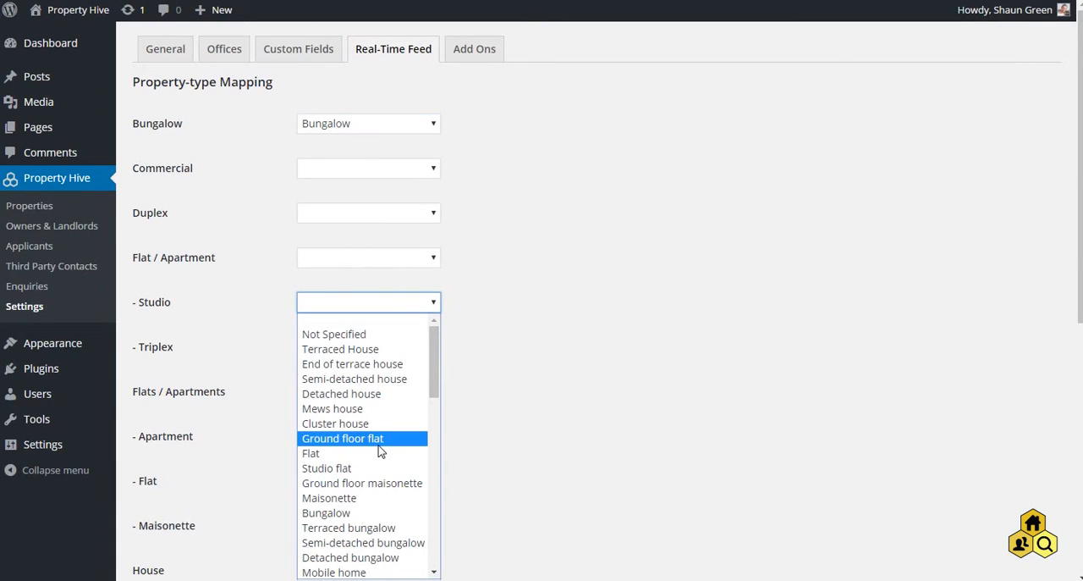
left_click(325, 467)
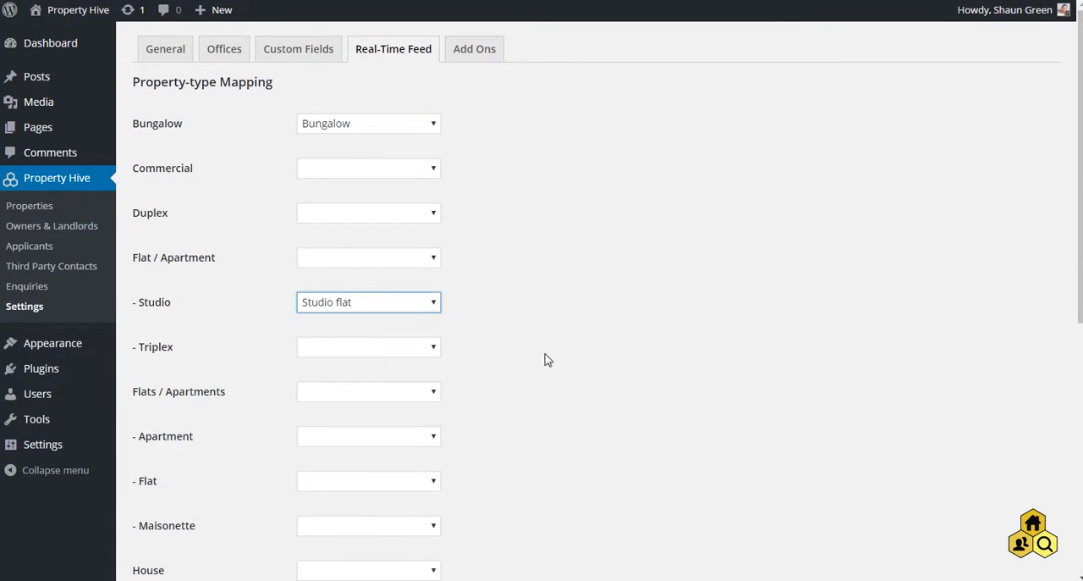
scroll("down", 3)
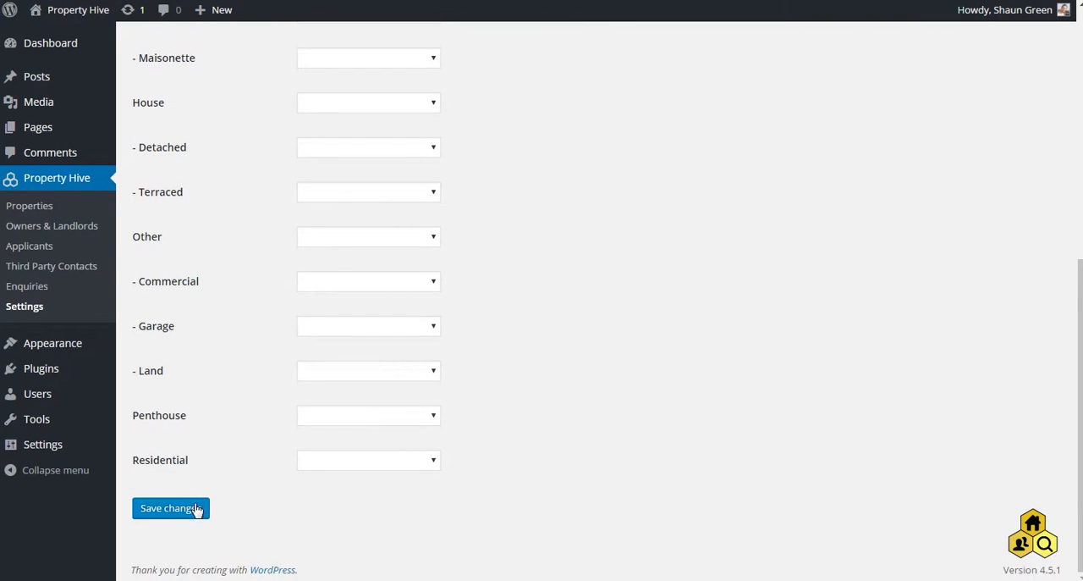
left_click(169, 508)
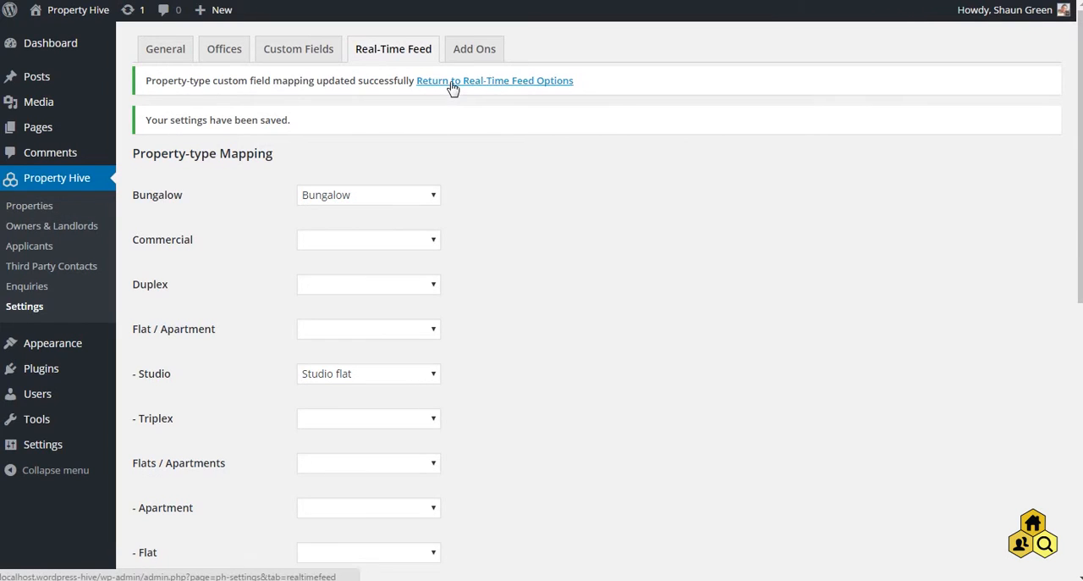
left_click(494, 81)
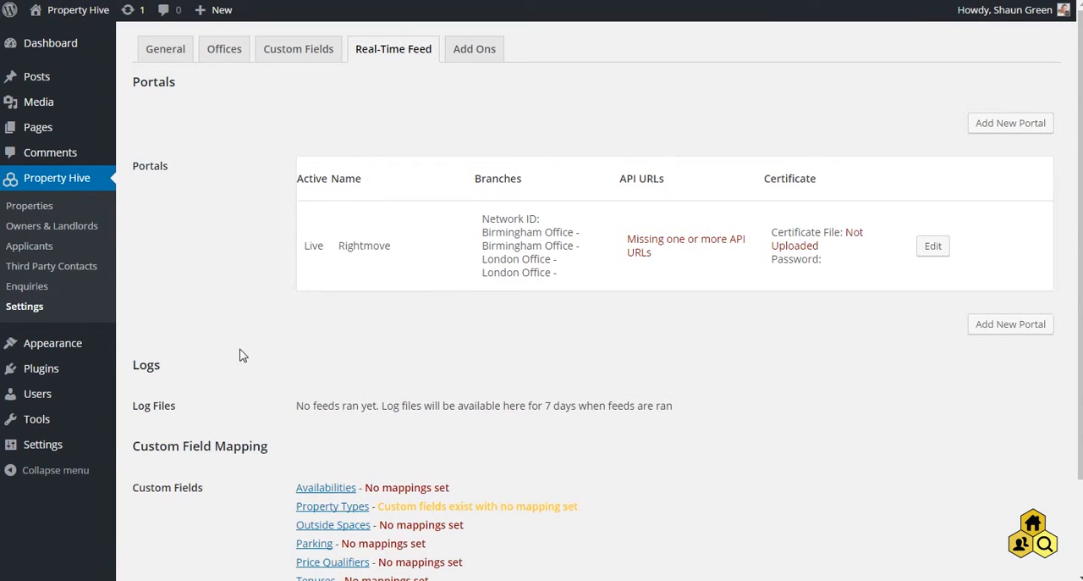
scroll("down", 3)
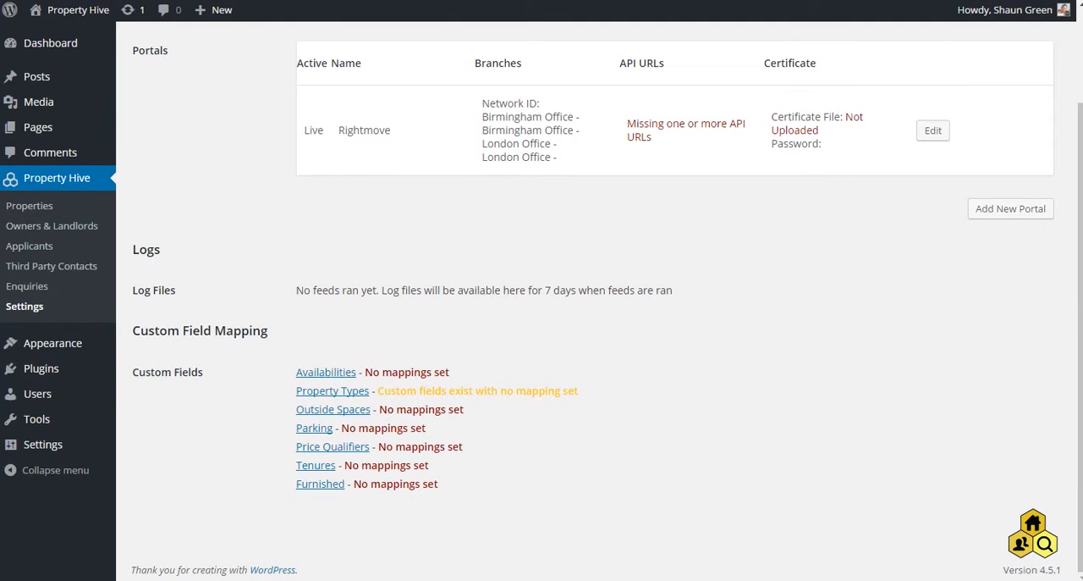
mouse_move(406, 389)
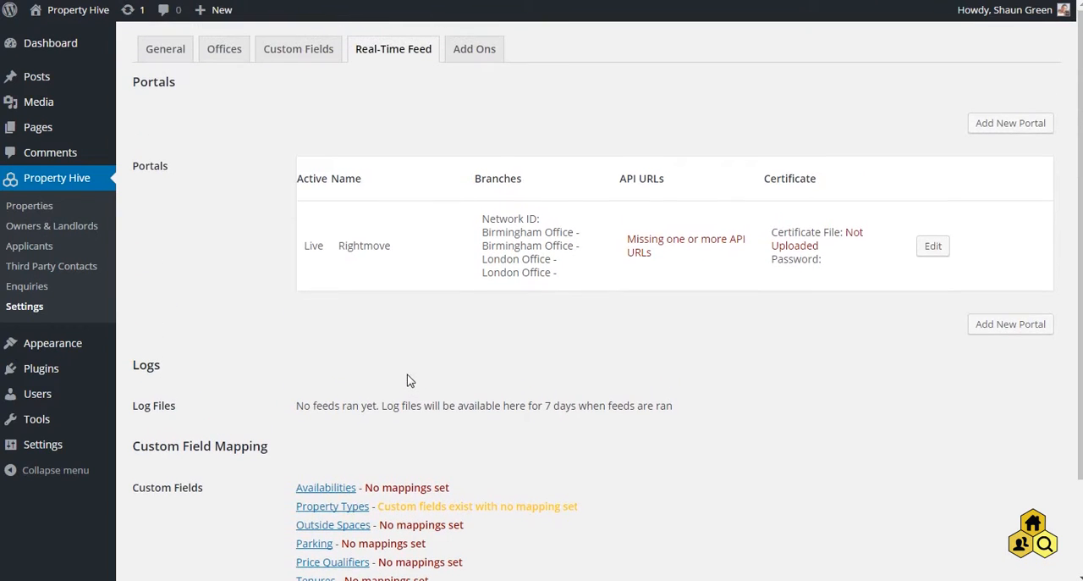
mouse_move(364, 270)
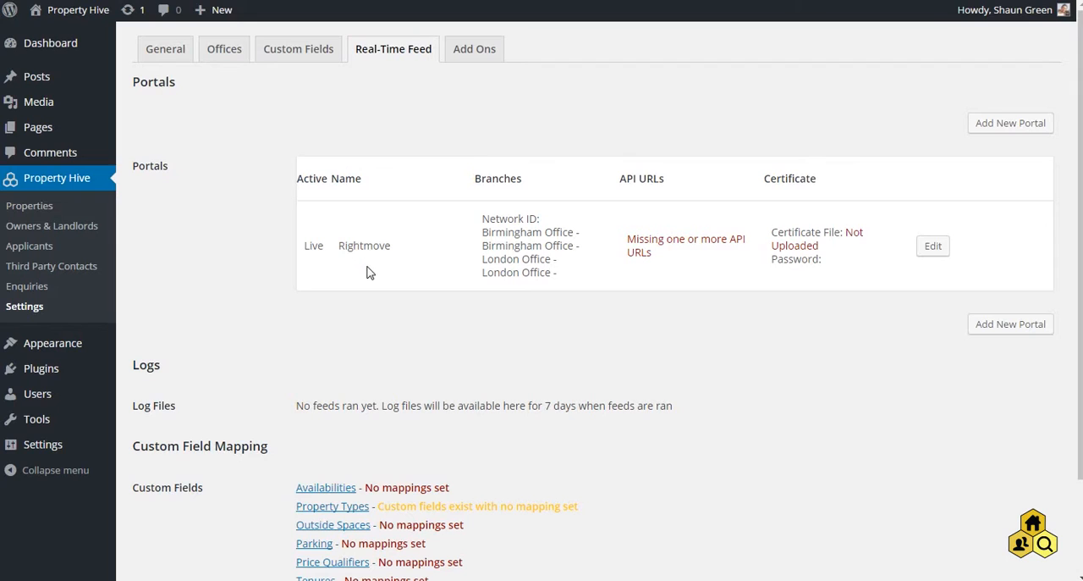
mouse_move(353, 268)
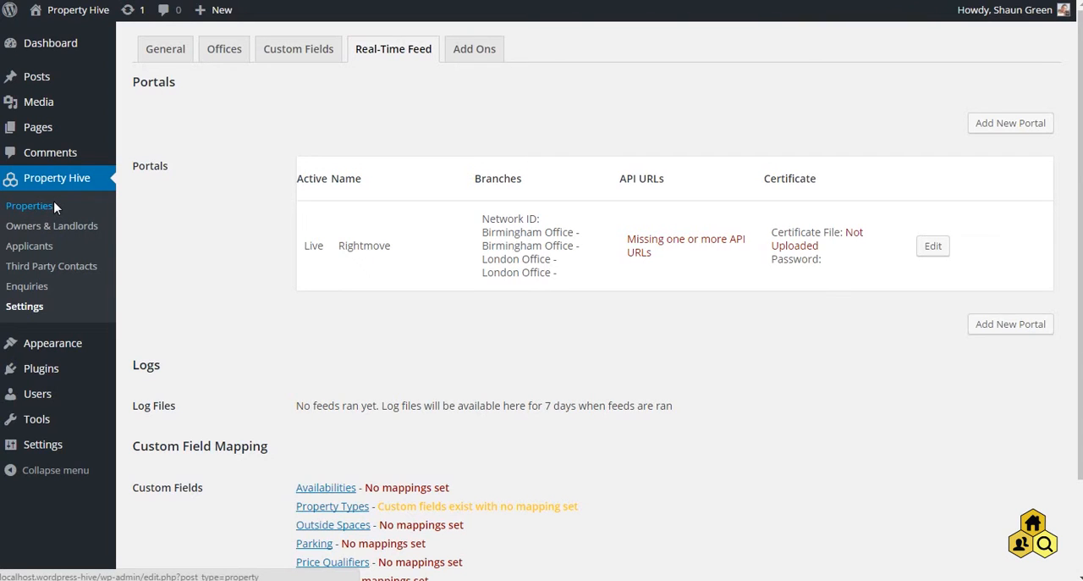
- Bring up the Marketing settings of the A5 2-6 Bank Street property
left_click(31, 205)
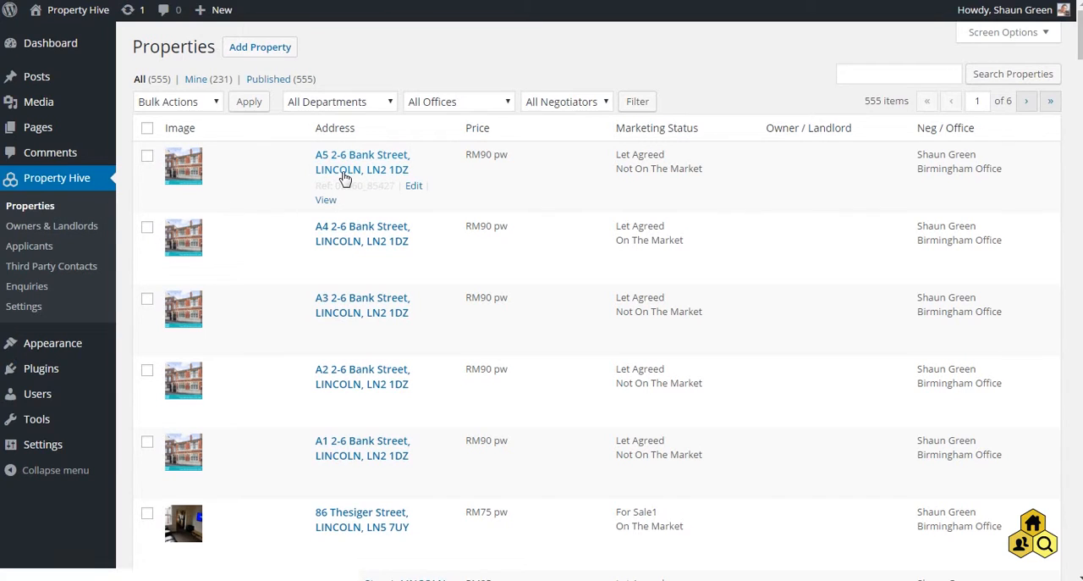
left_click(362, 163)
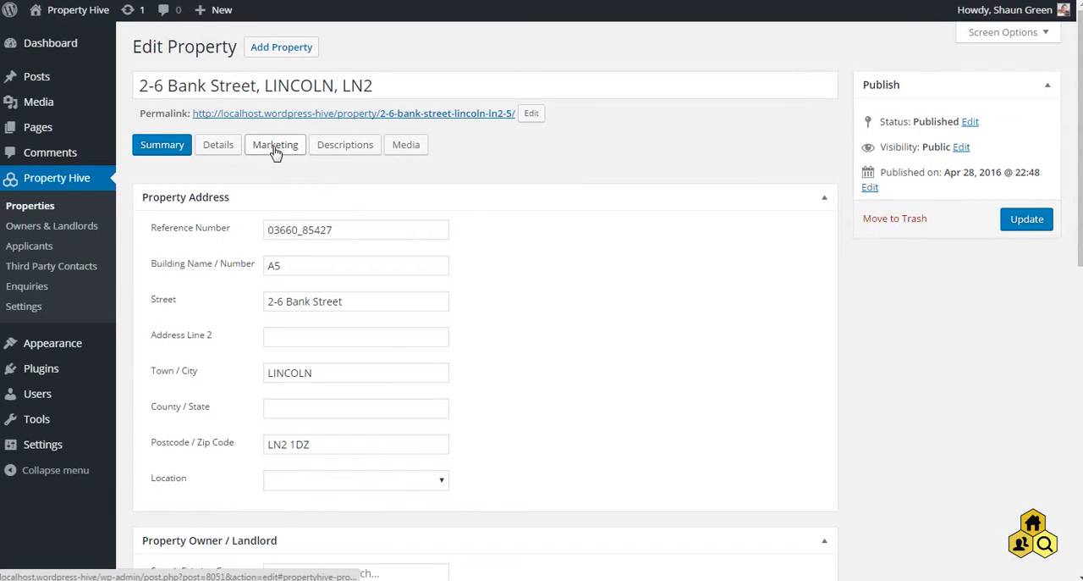
left_click(274, 144)
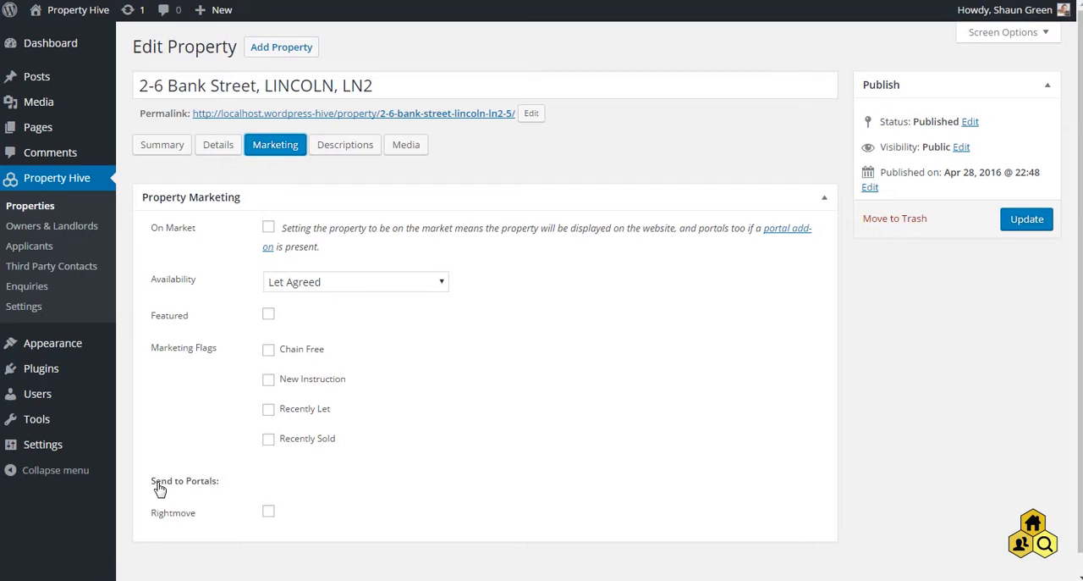
mouse_move(181, 525)
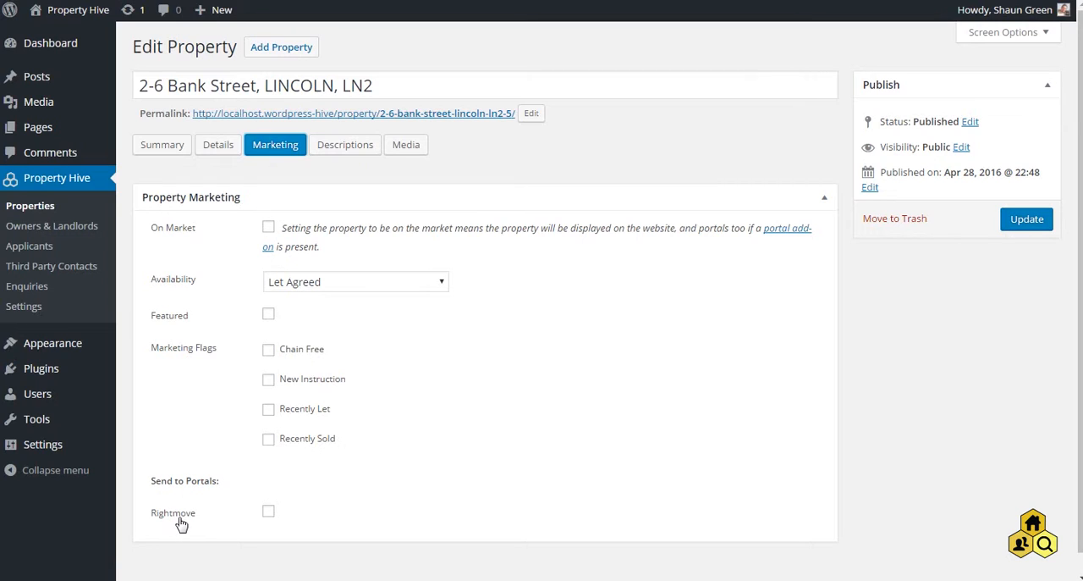
mouse_move(183, 523)
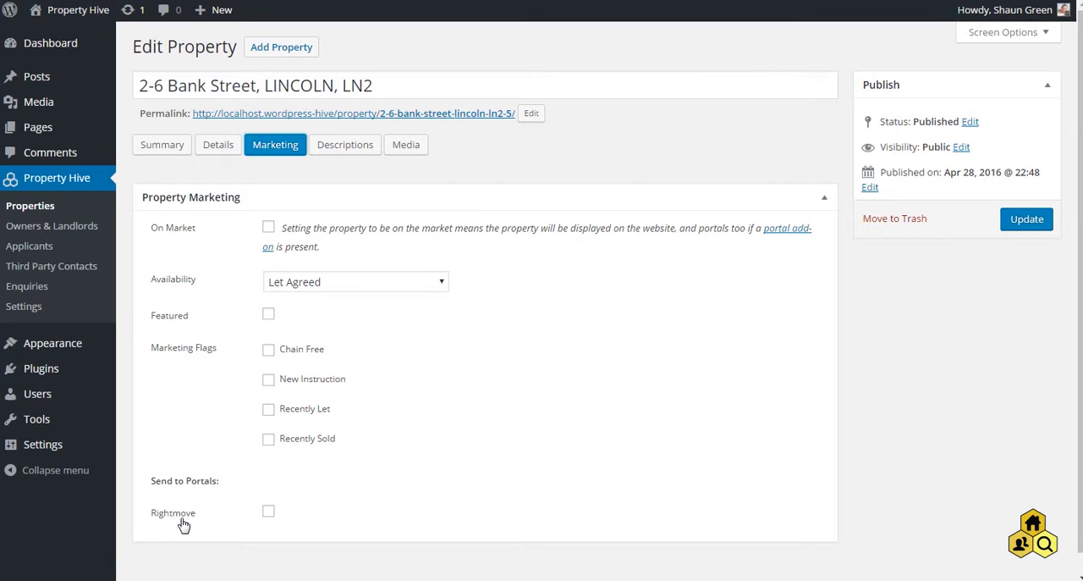
mouse_move(247, 521)
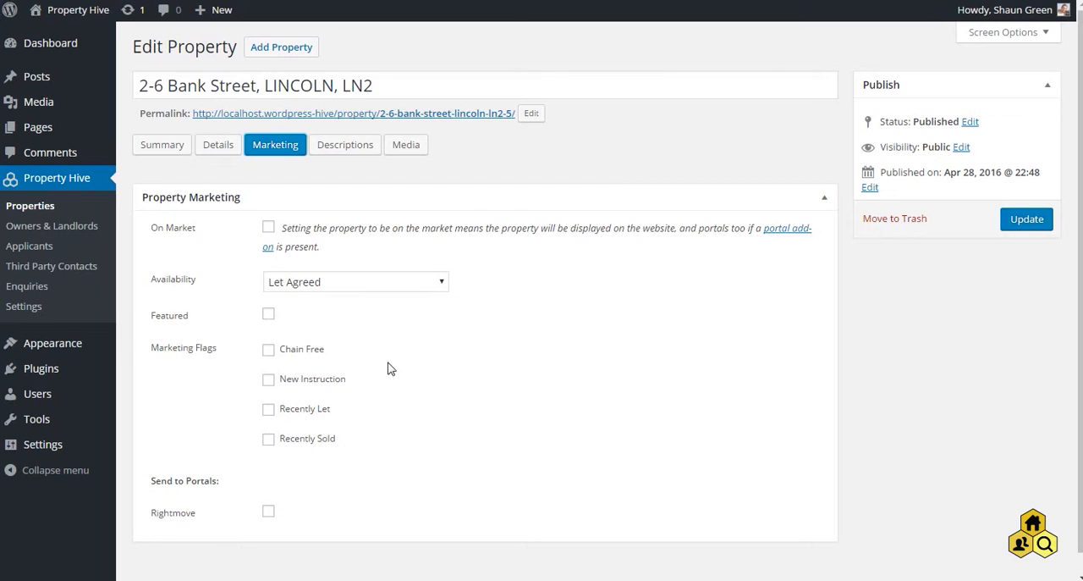
- Tick On Market and Rightmove for the property and update it
left_click(268, 227)
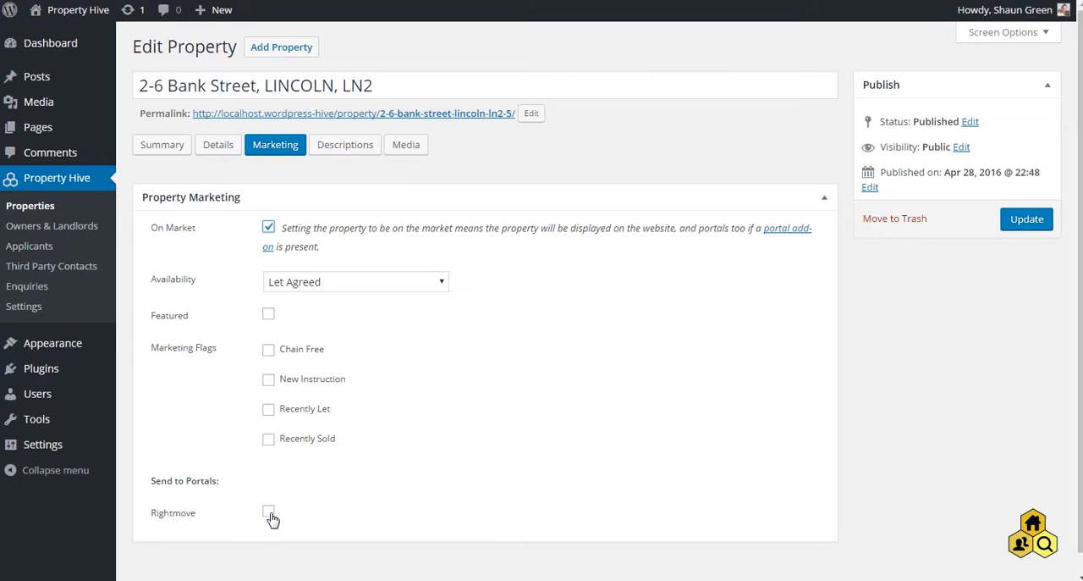
left_click(268, 511)
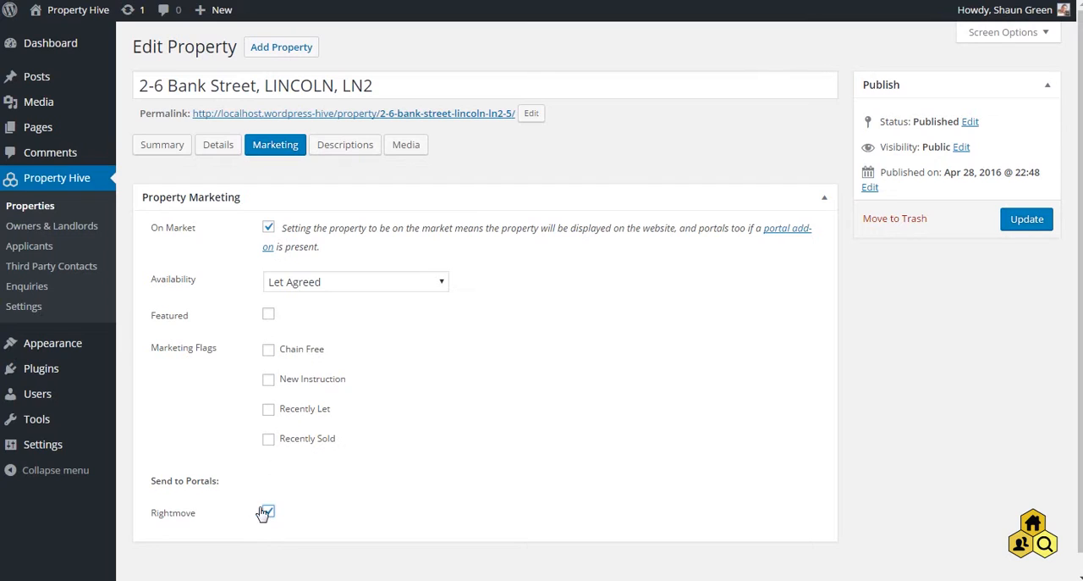
left_click(267, 511)
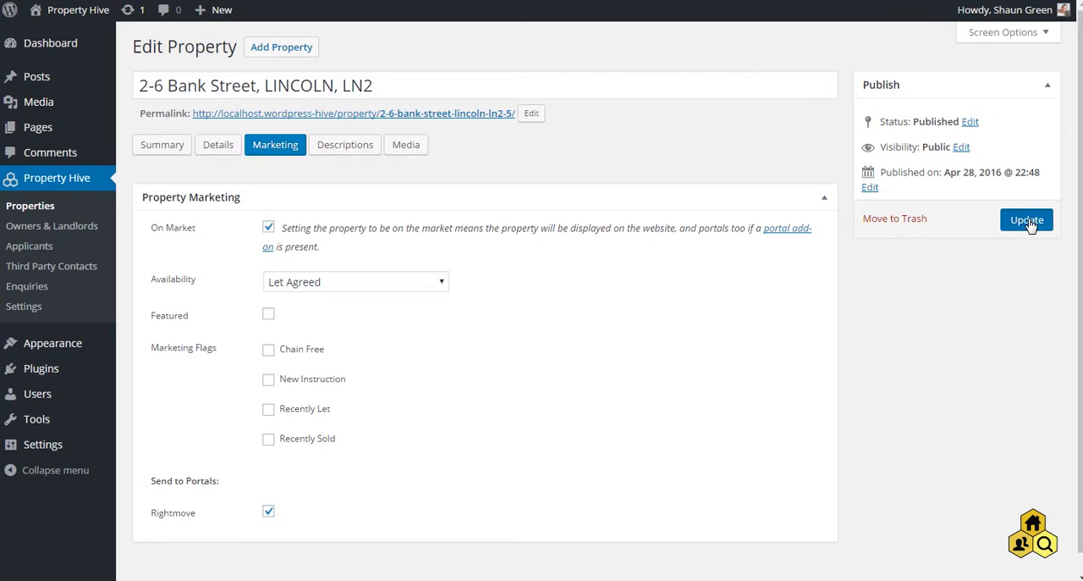
left_click(1026, 220)
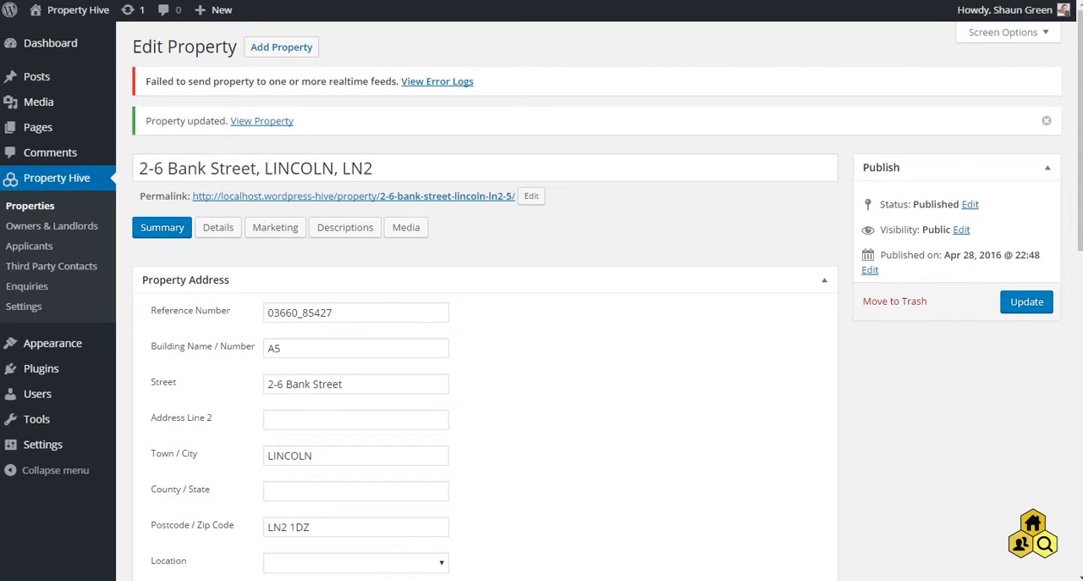
mouse_move(434, 98)
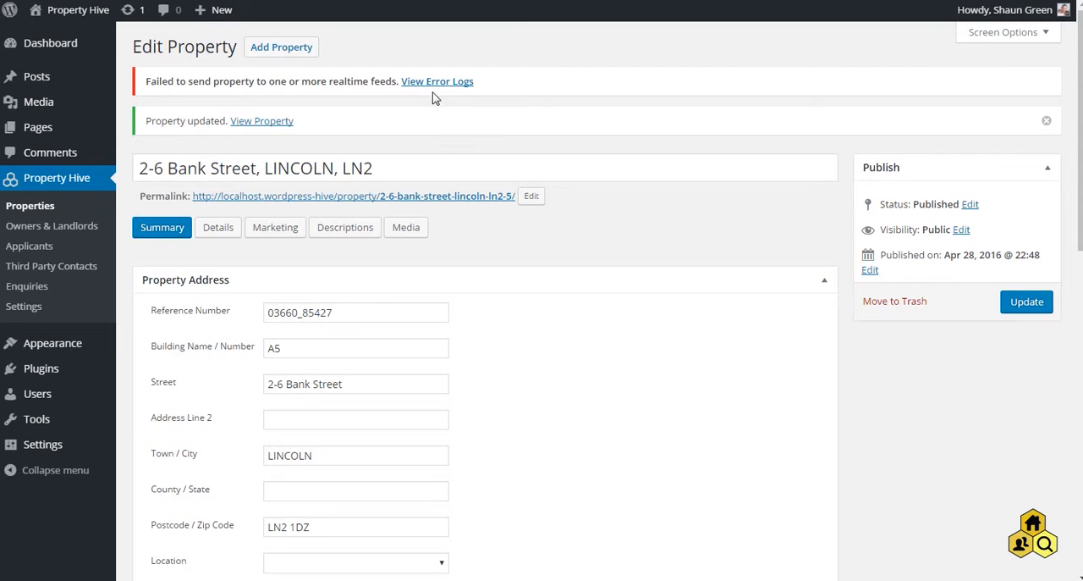
- Follow View Error Logs to the feed's Logs section and its Log Files list
left_click(24, 304)
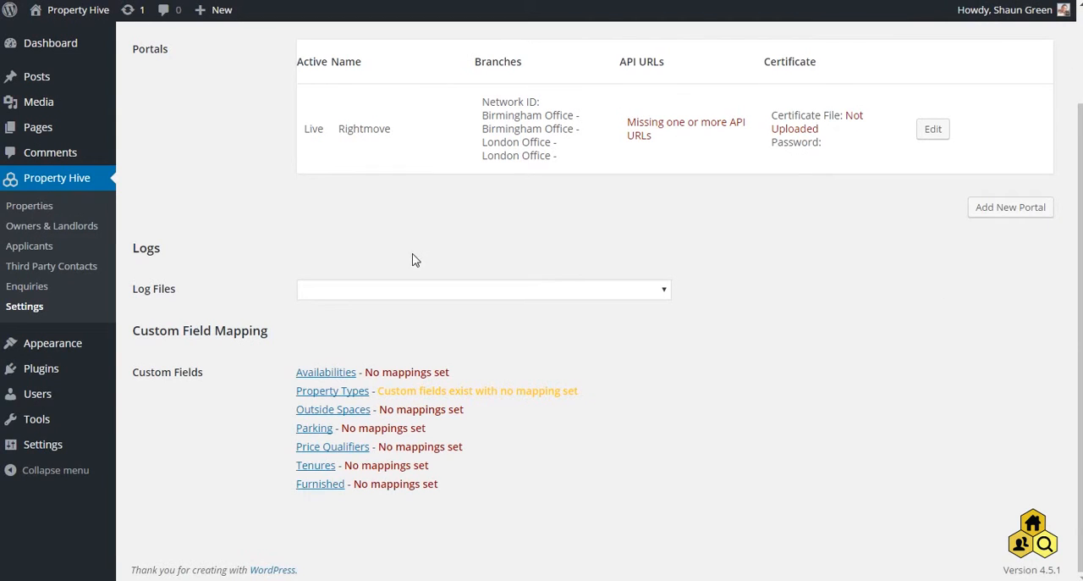
mouse_move(379, 281)
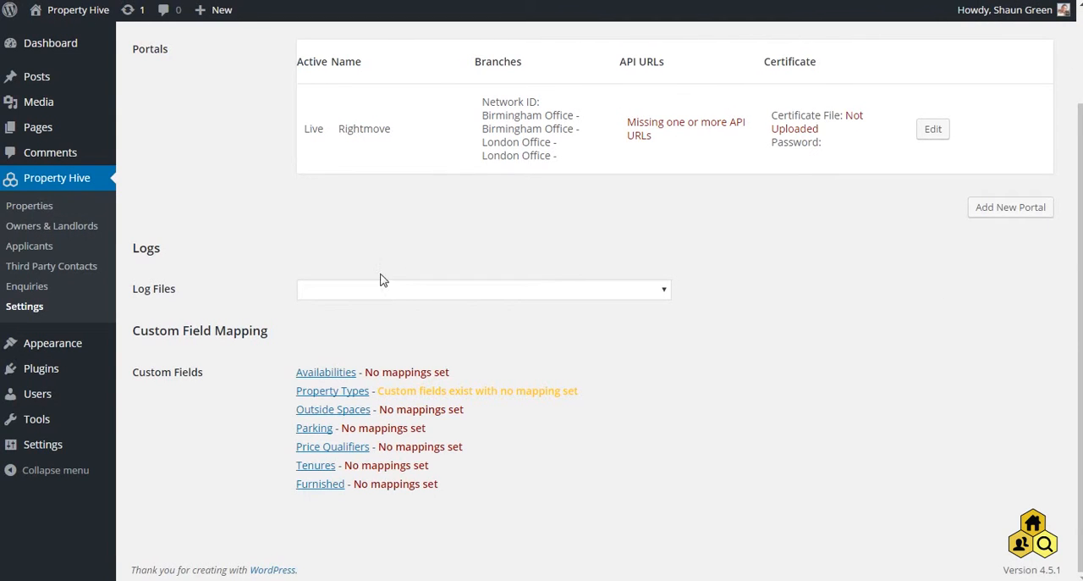
mouse_move(374, 269)
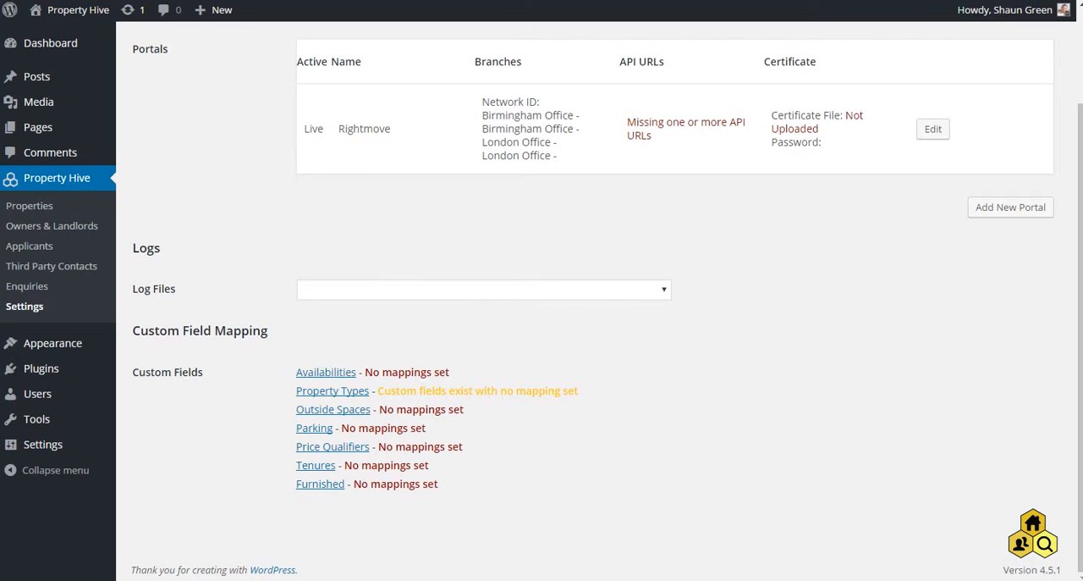
mouse_move(344, 301)
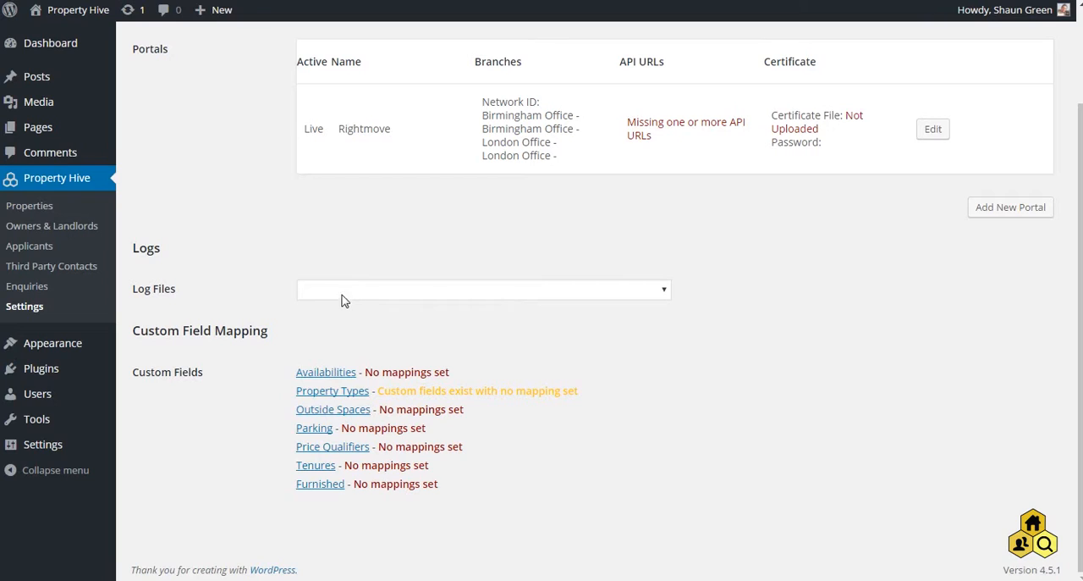
mouse_move(369, 296)
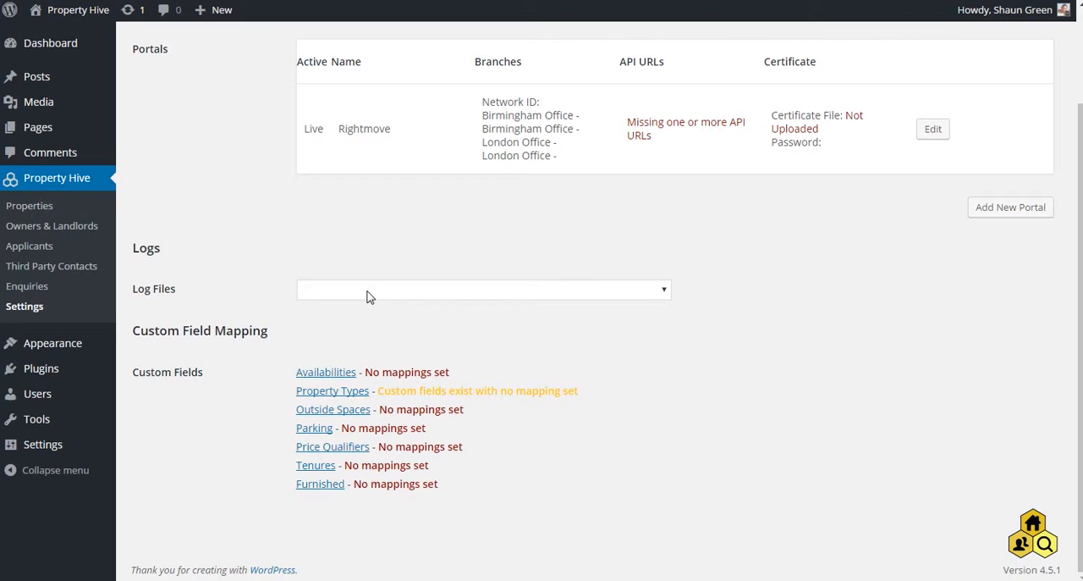
left_click(483, 288)
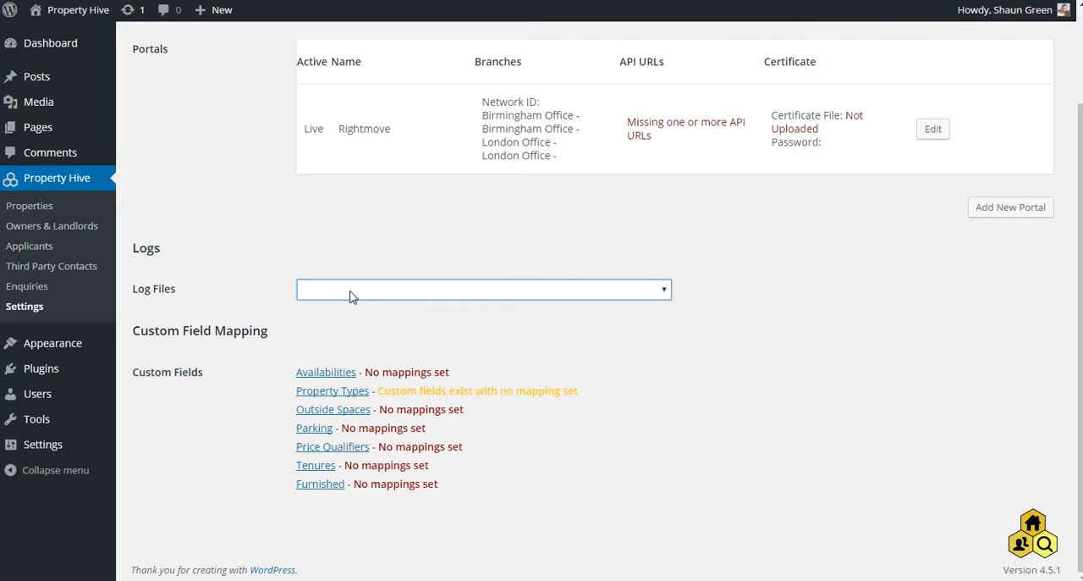
mouse_move(322, 303)
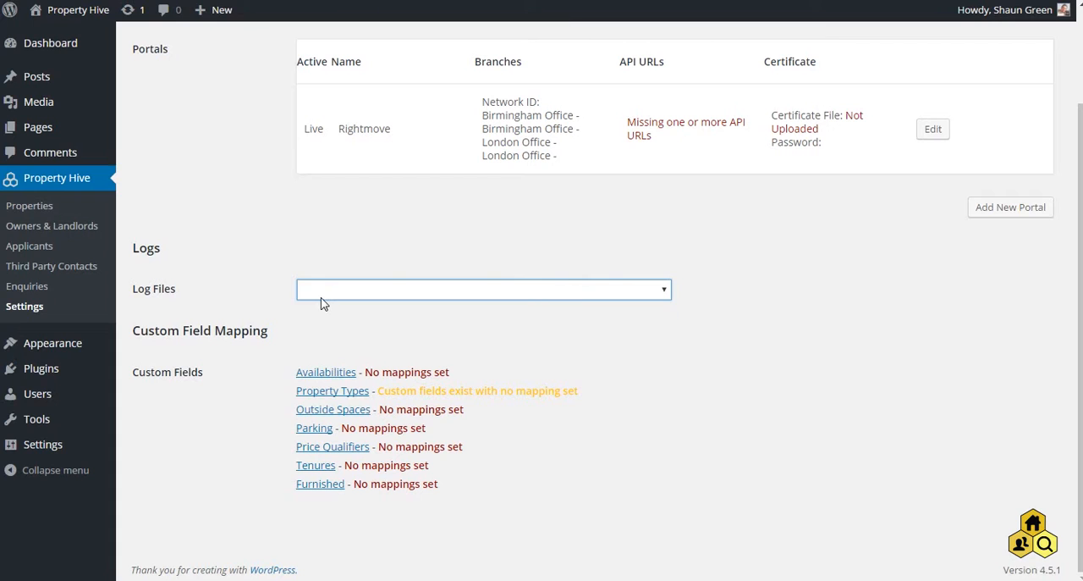
- Select the Failure - Rightmove log for 2-6 Bank Street and scroll through its cURL error and request data
left_click(484, 288)
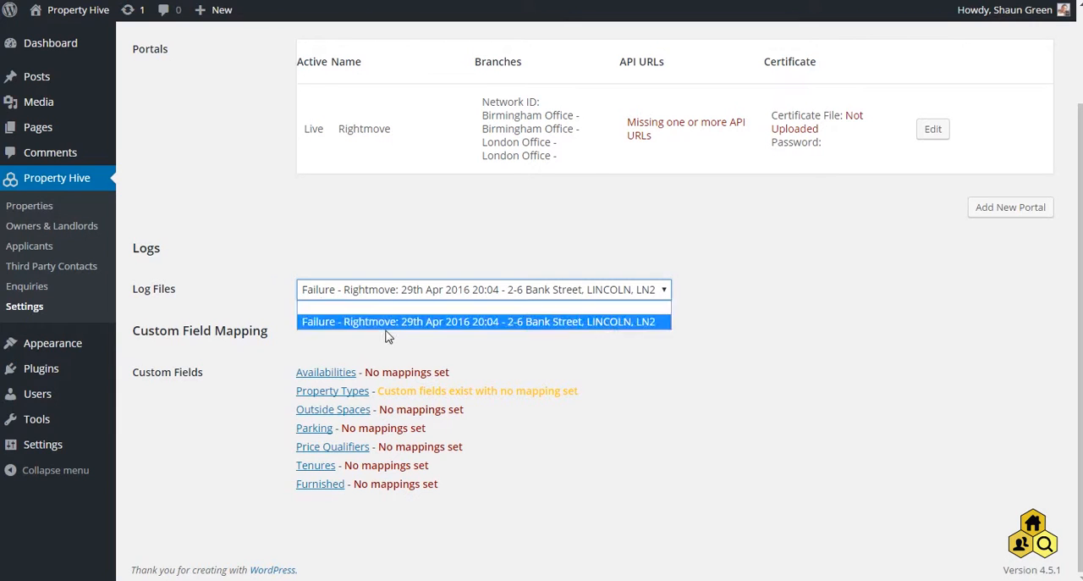
left_click(483, 321)
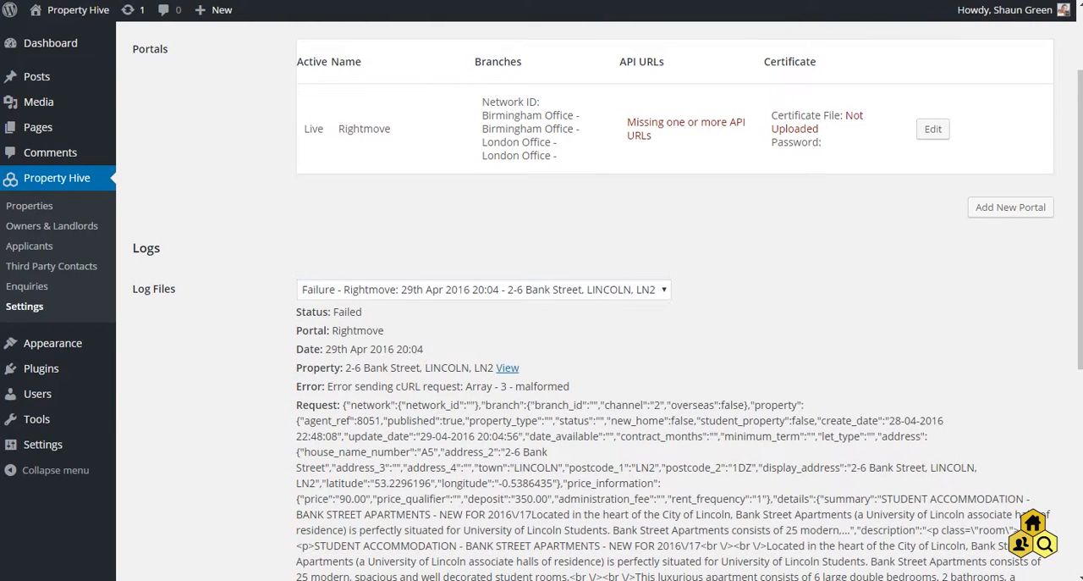
scroll("down", 3)
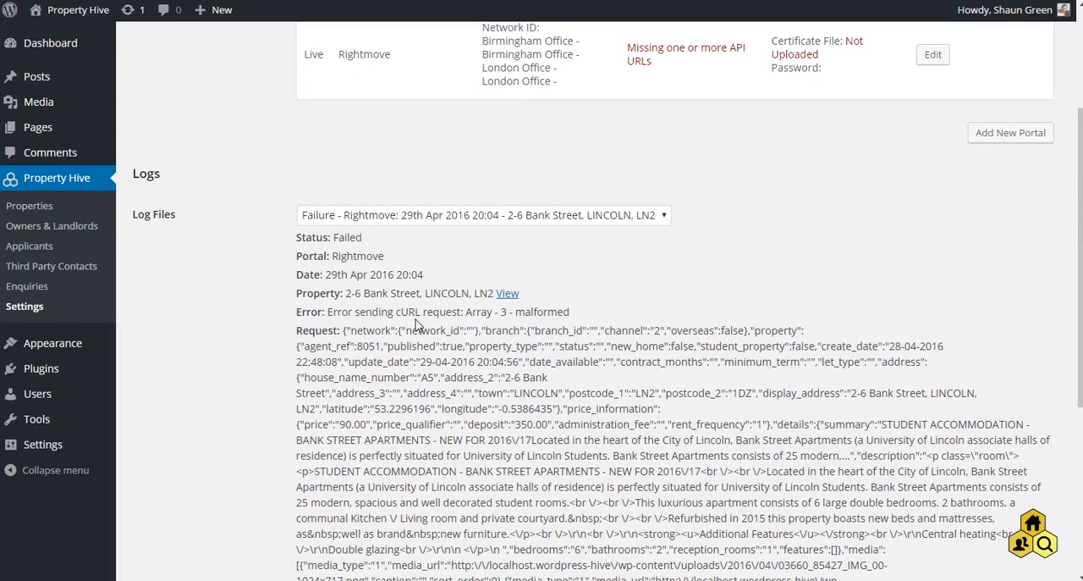
scroll("down", 3)
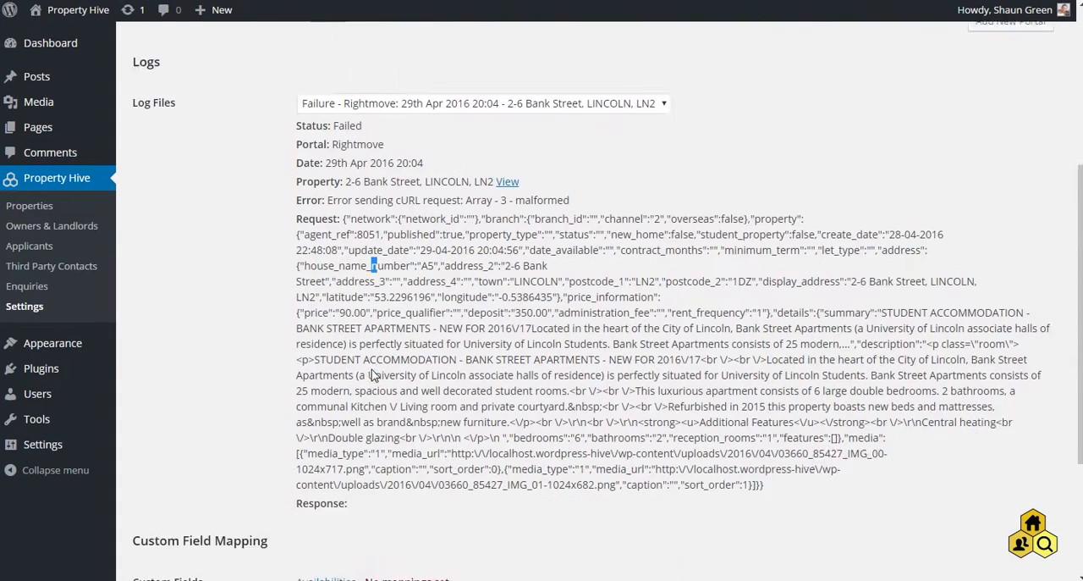
scroll("down", 3)
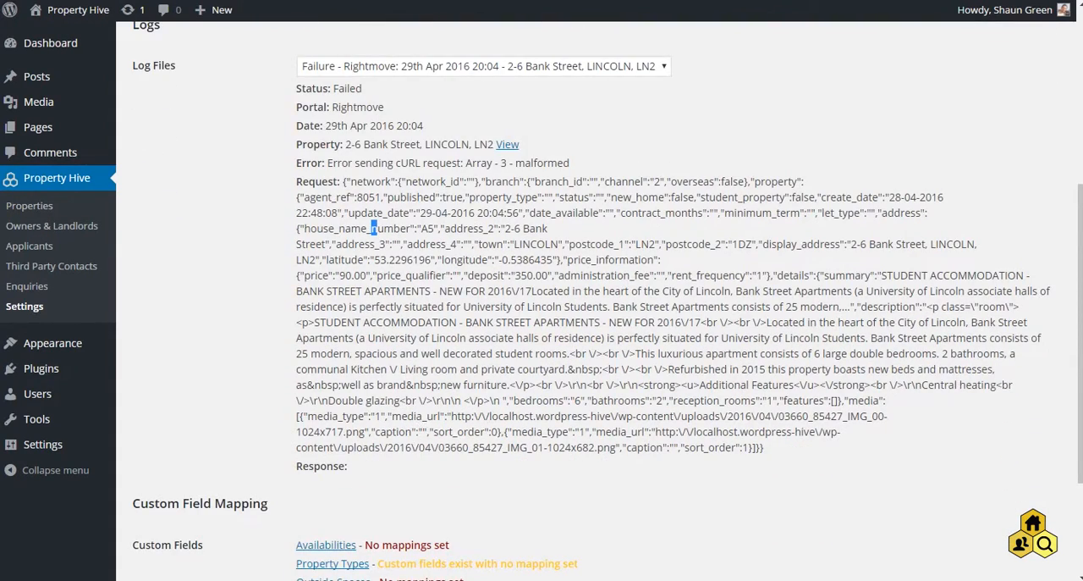
mouse_move(354, 472)
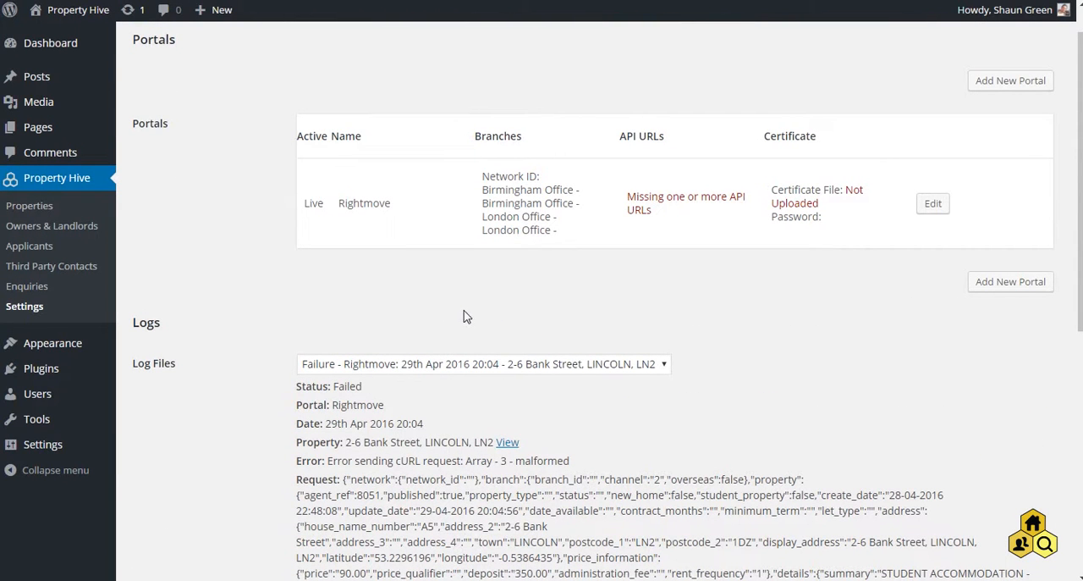
mouse_move(415, 220)
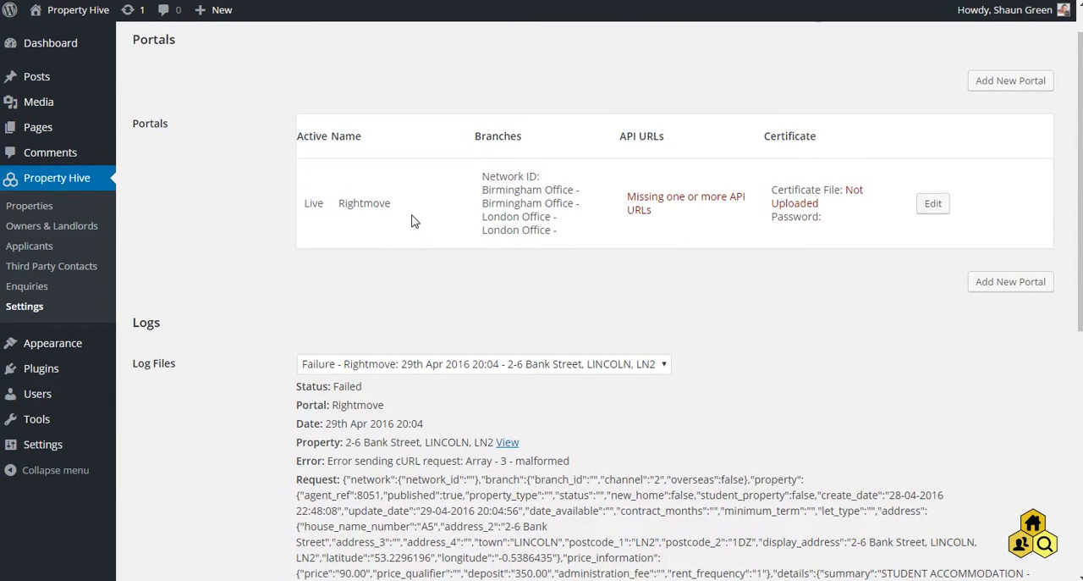